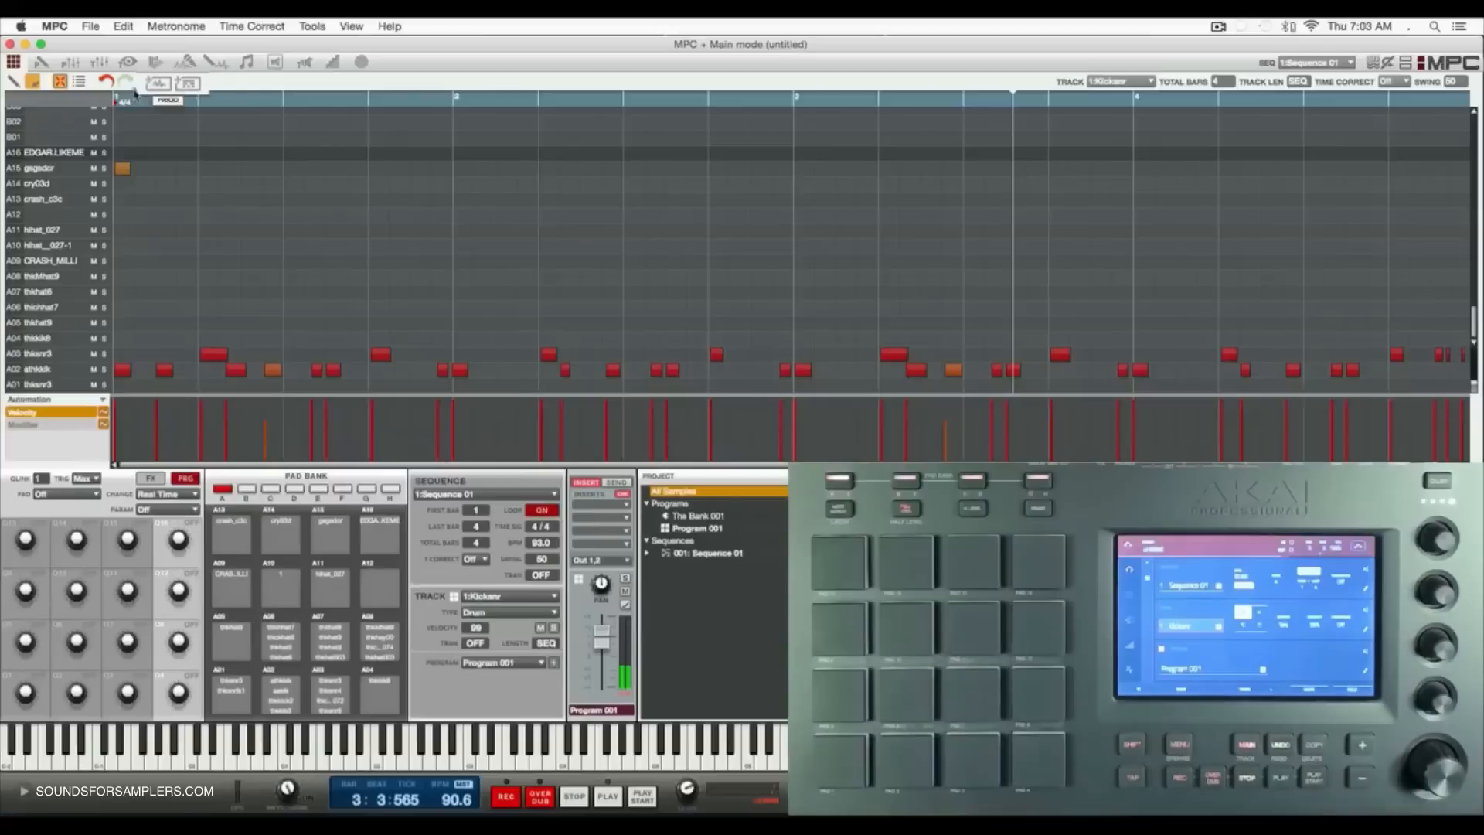
mouse_move(210, 127)
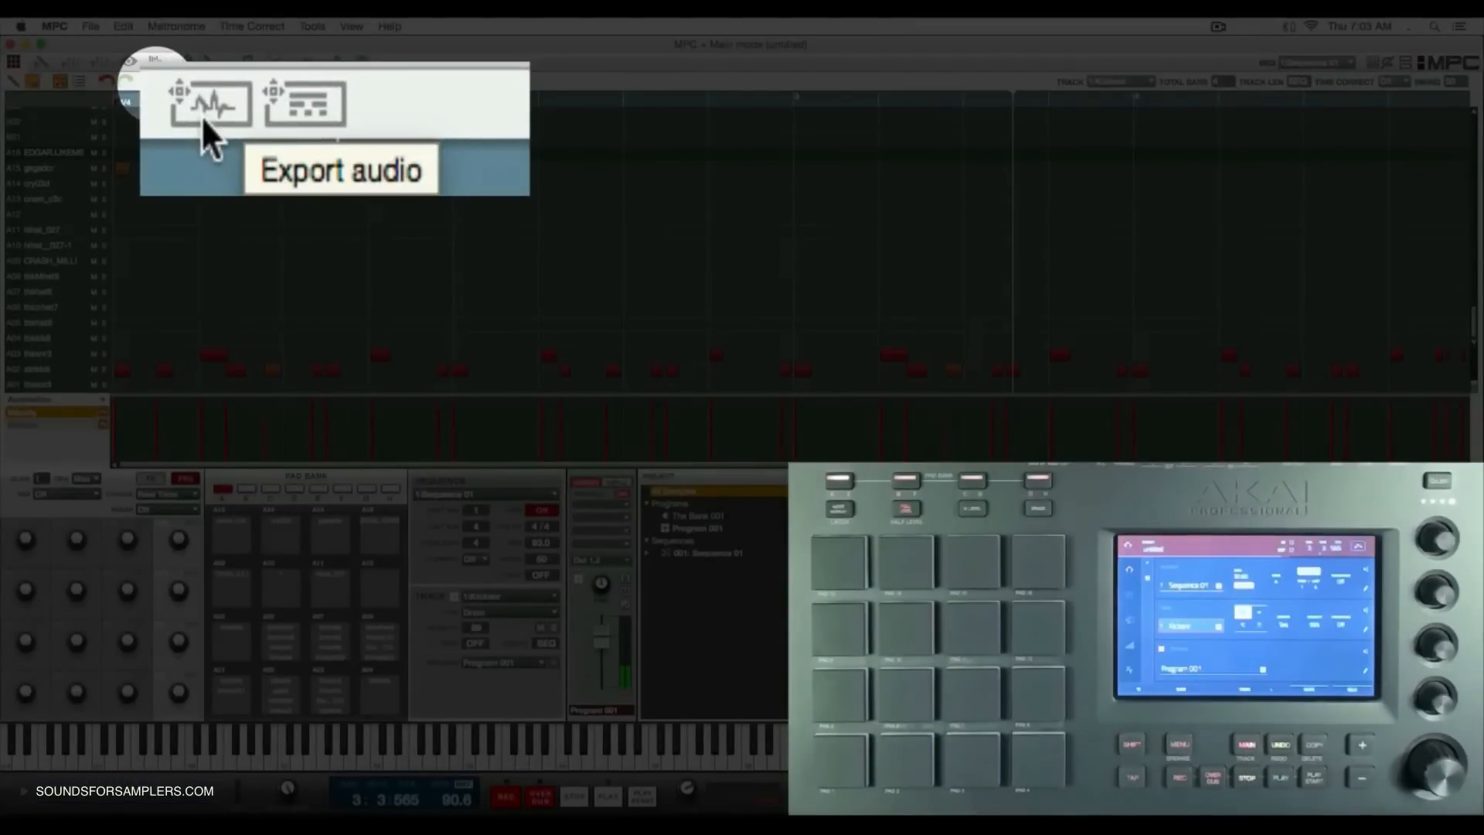
mouse_move(308, 123)
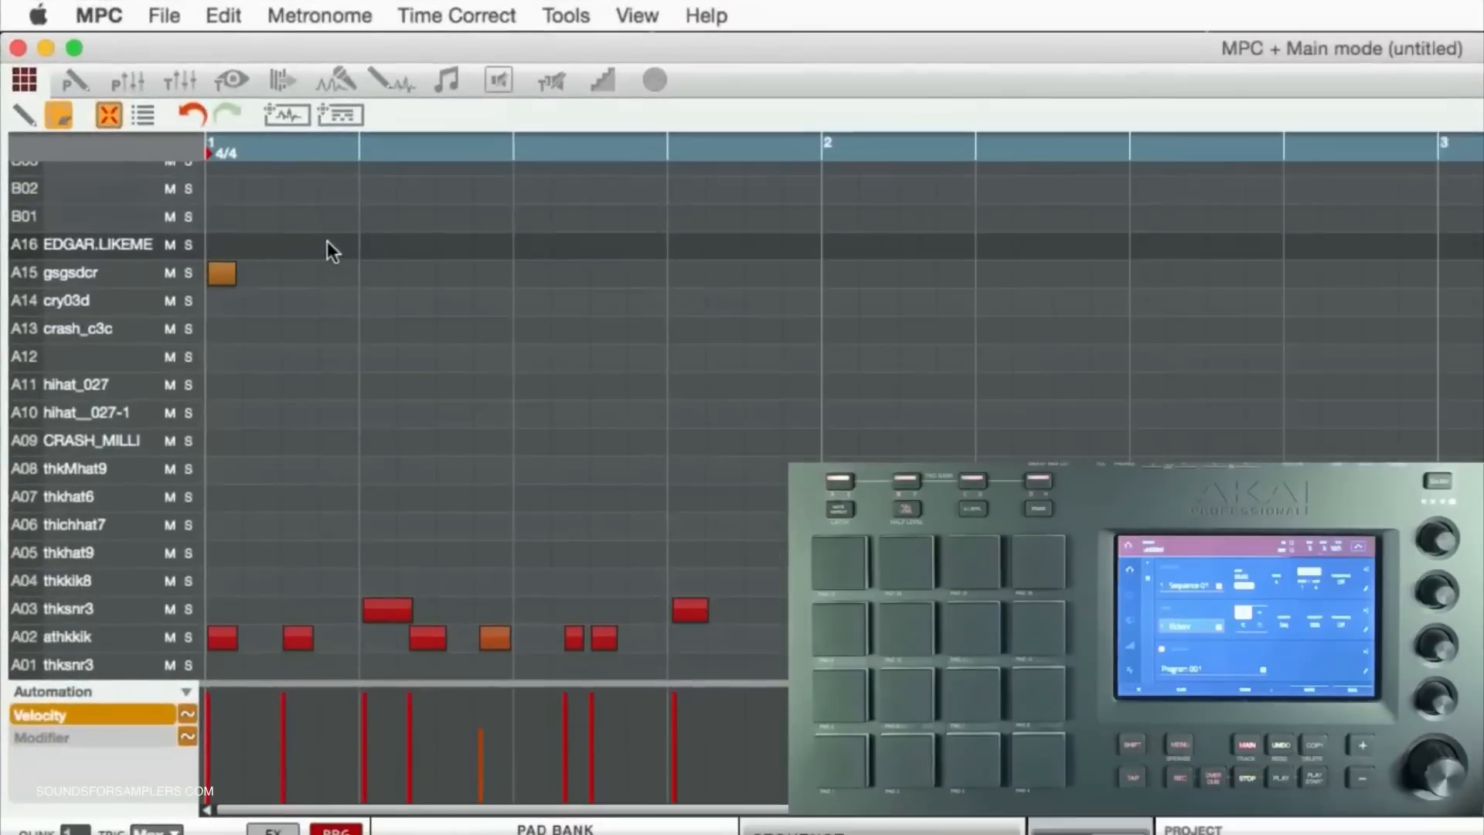
Step: Open the Drag & Drop preferences, toggle bypassing effects plugins, and try the tail length field
left_click(97, 16)
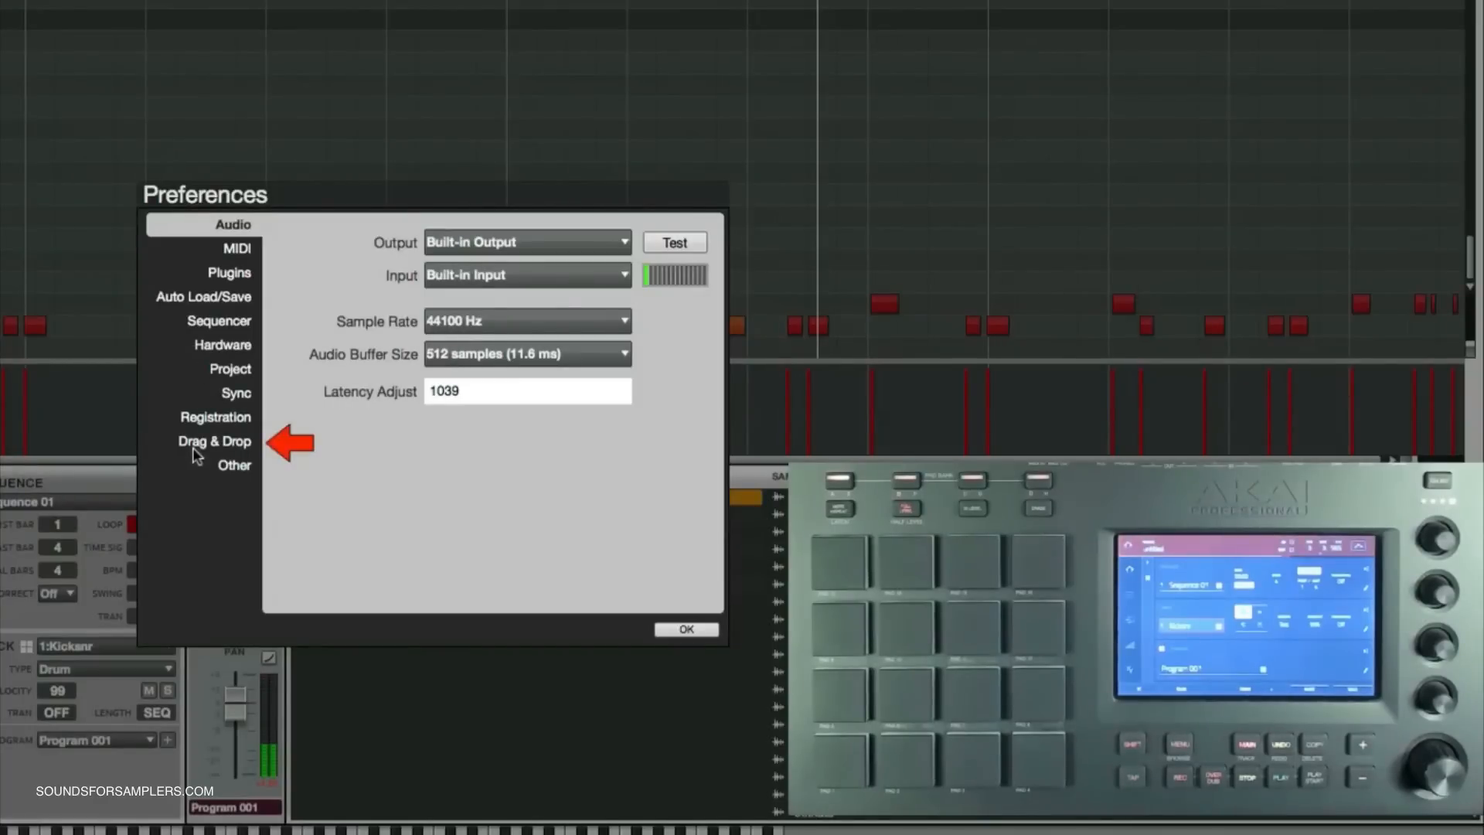
left_click(214, 440)
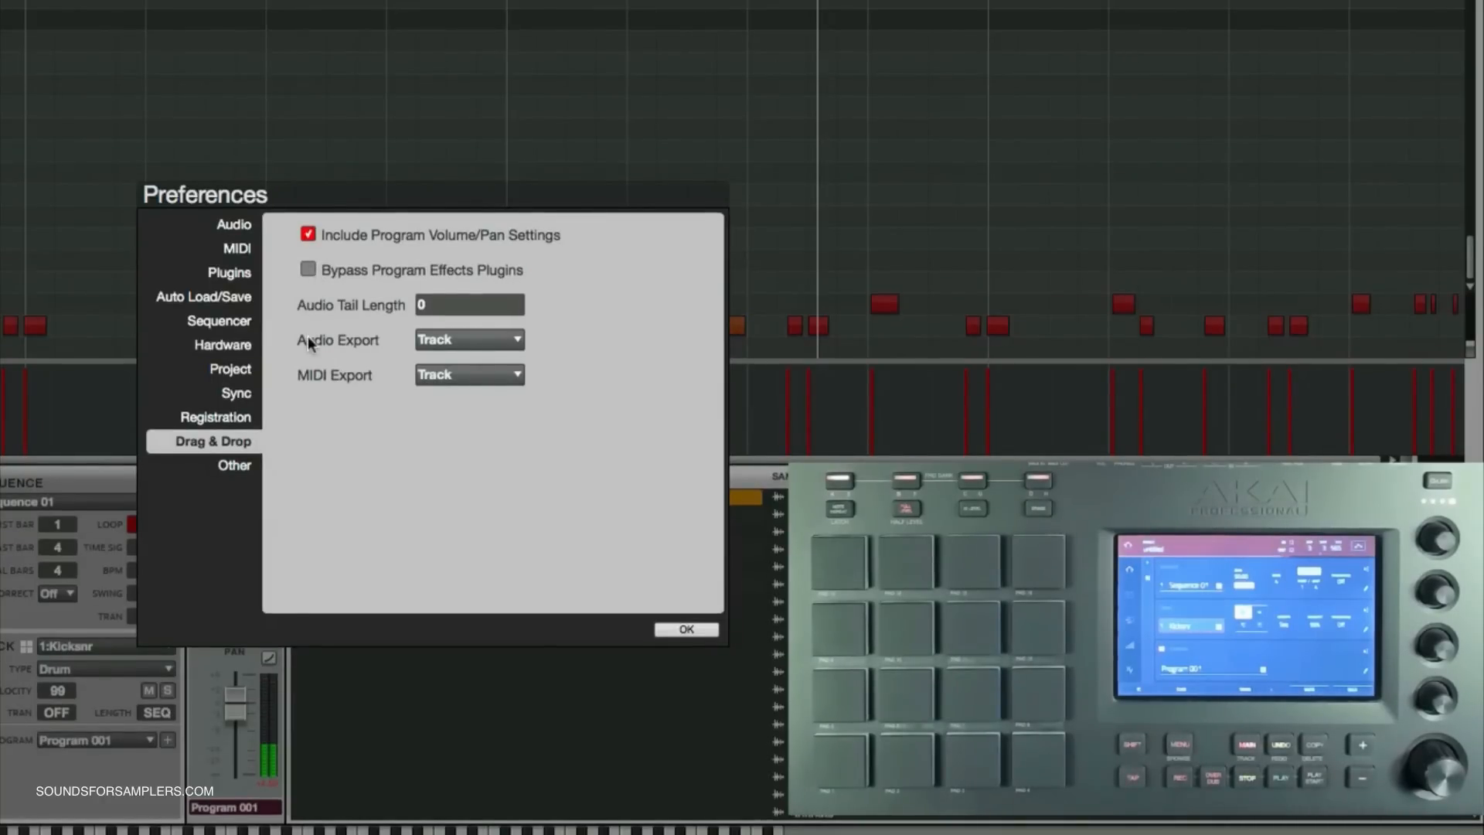
mouse_move(349, 16)
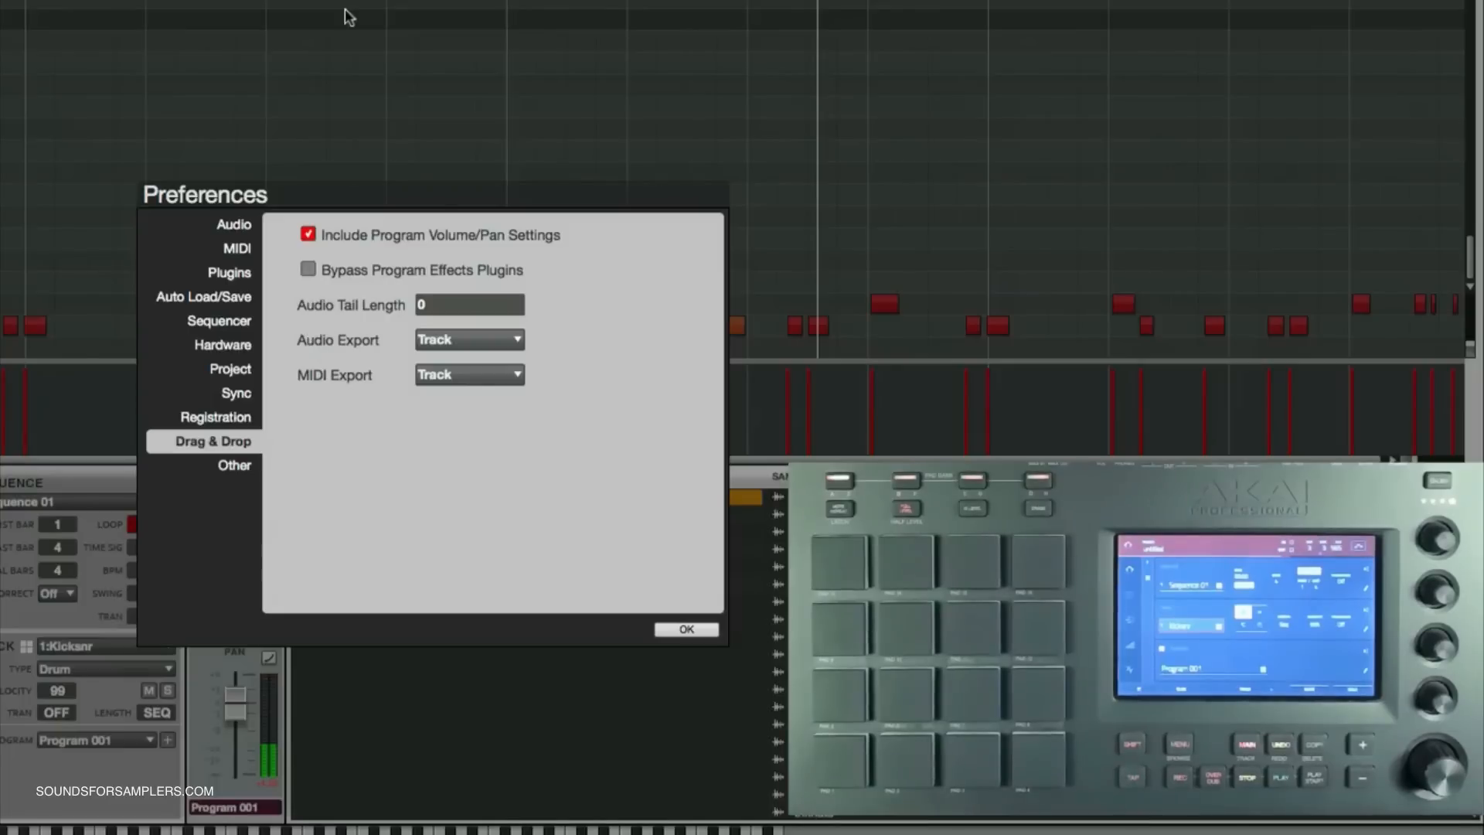
left_click(308, 269)
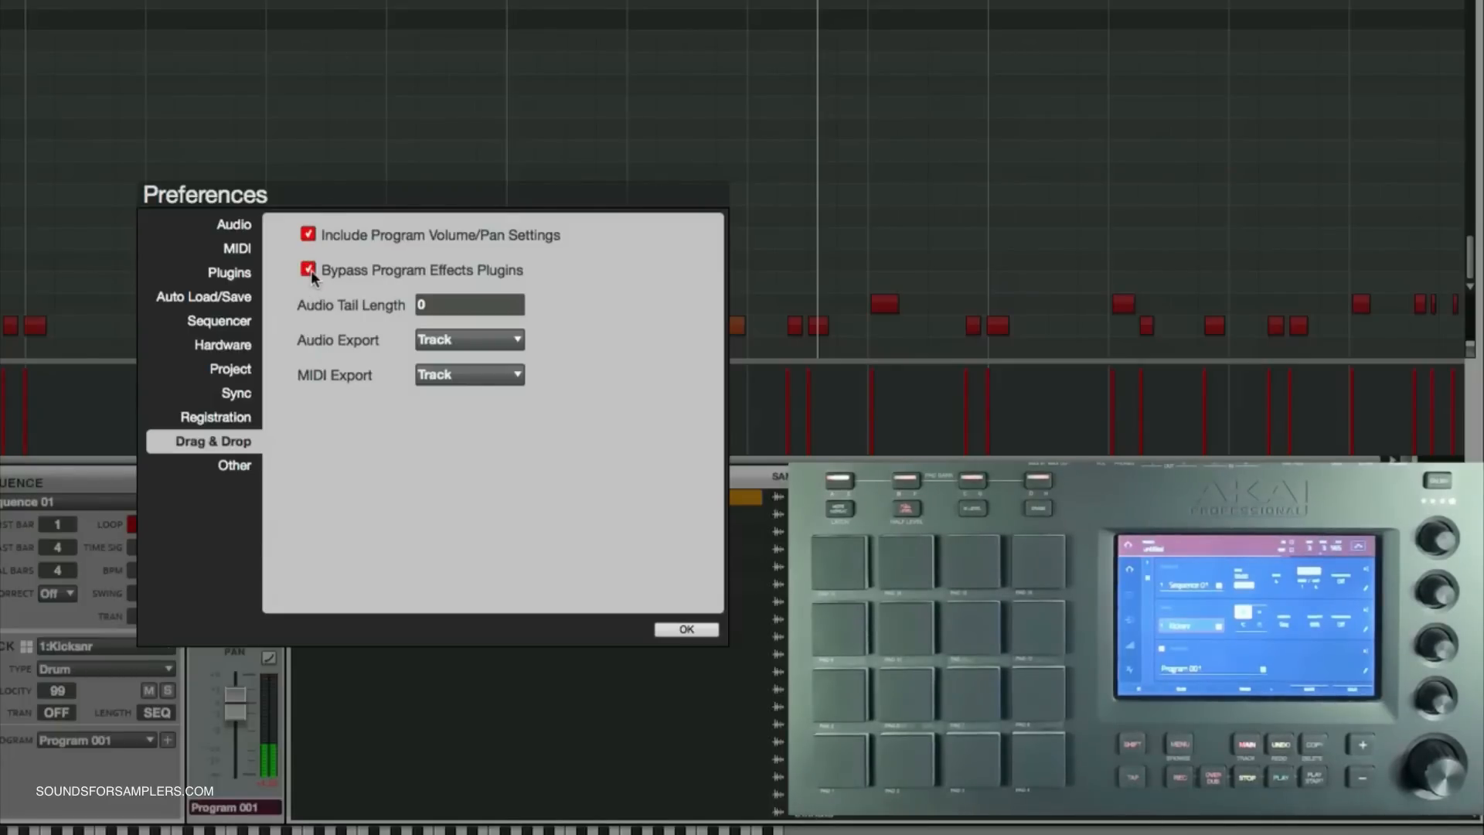
left_click(308, 270)
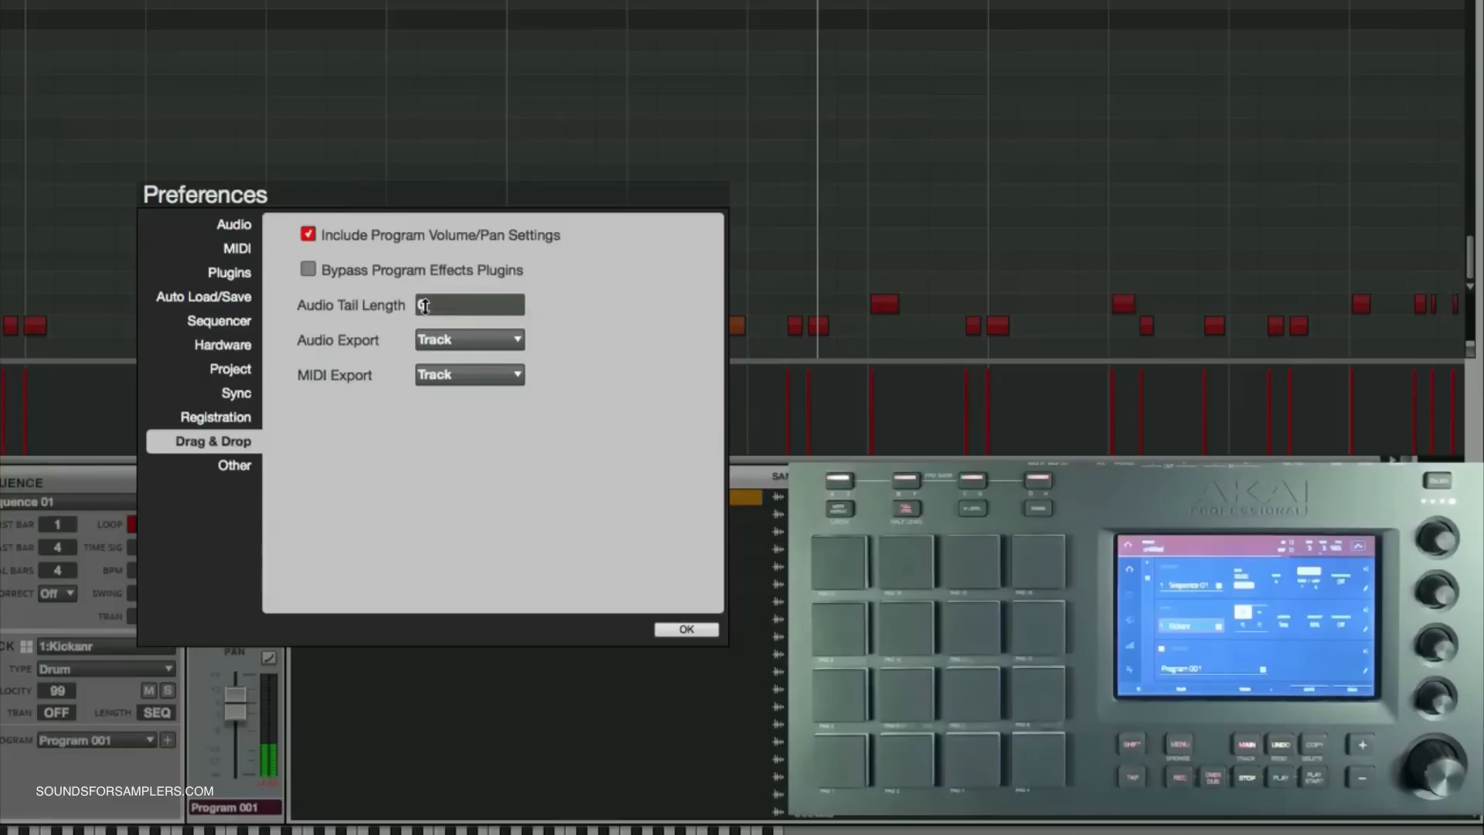
type("1")
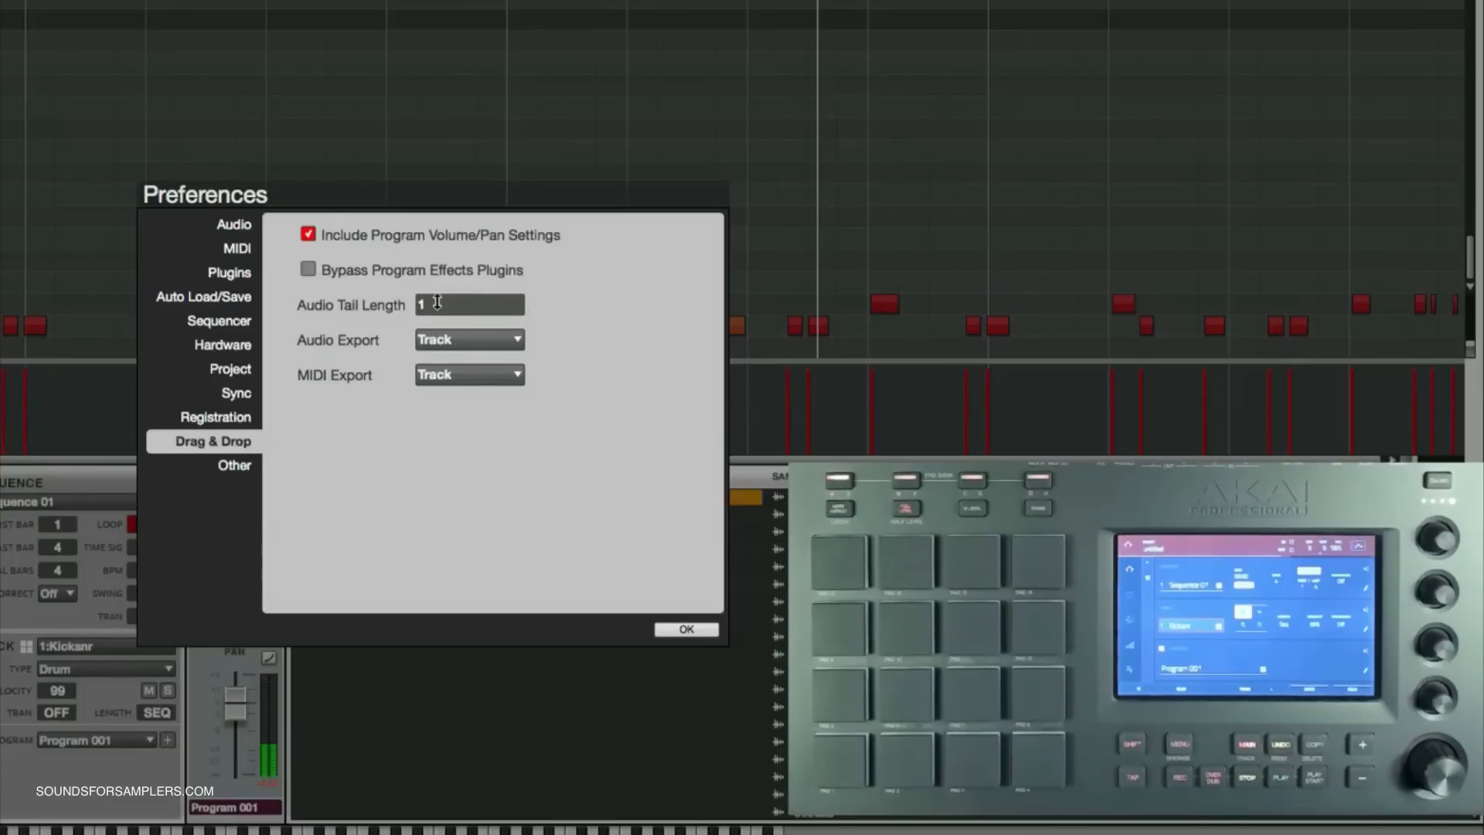
type("0")
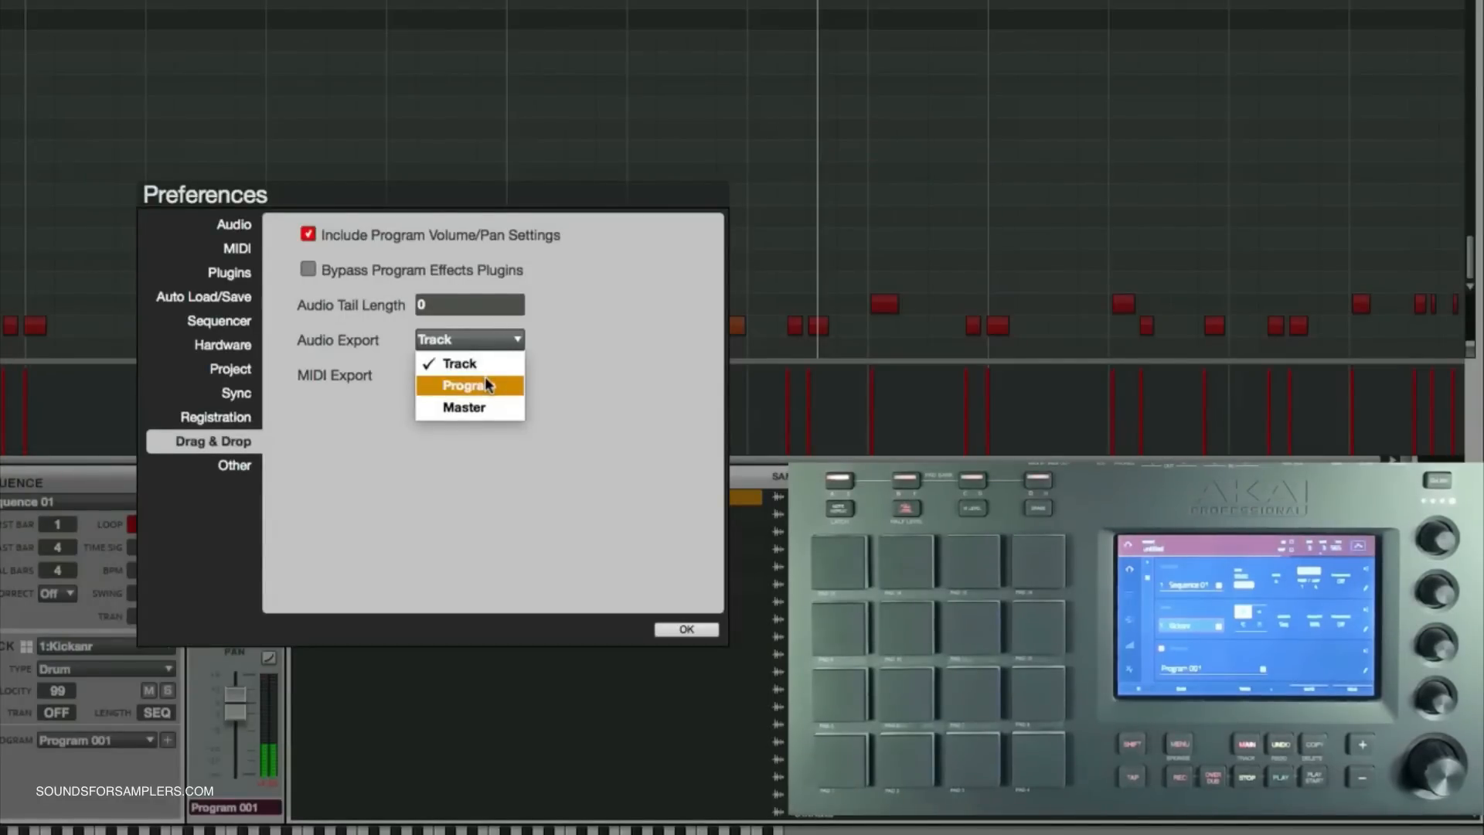
Step: Check the Audio and MIDI Export dropdowns, leaving both set to Track
left_click(459, 363)
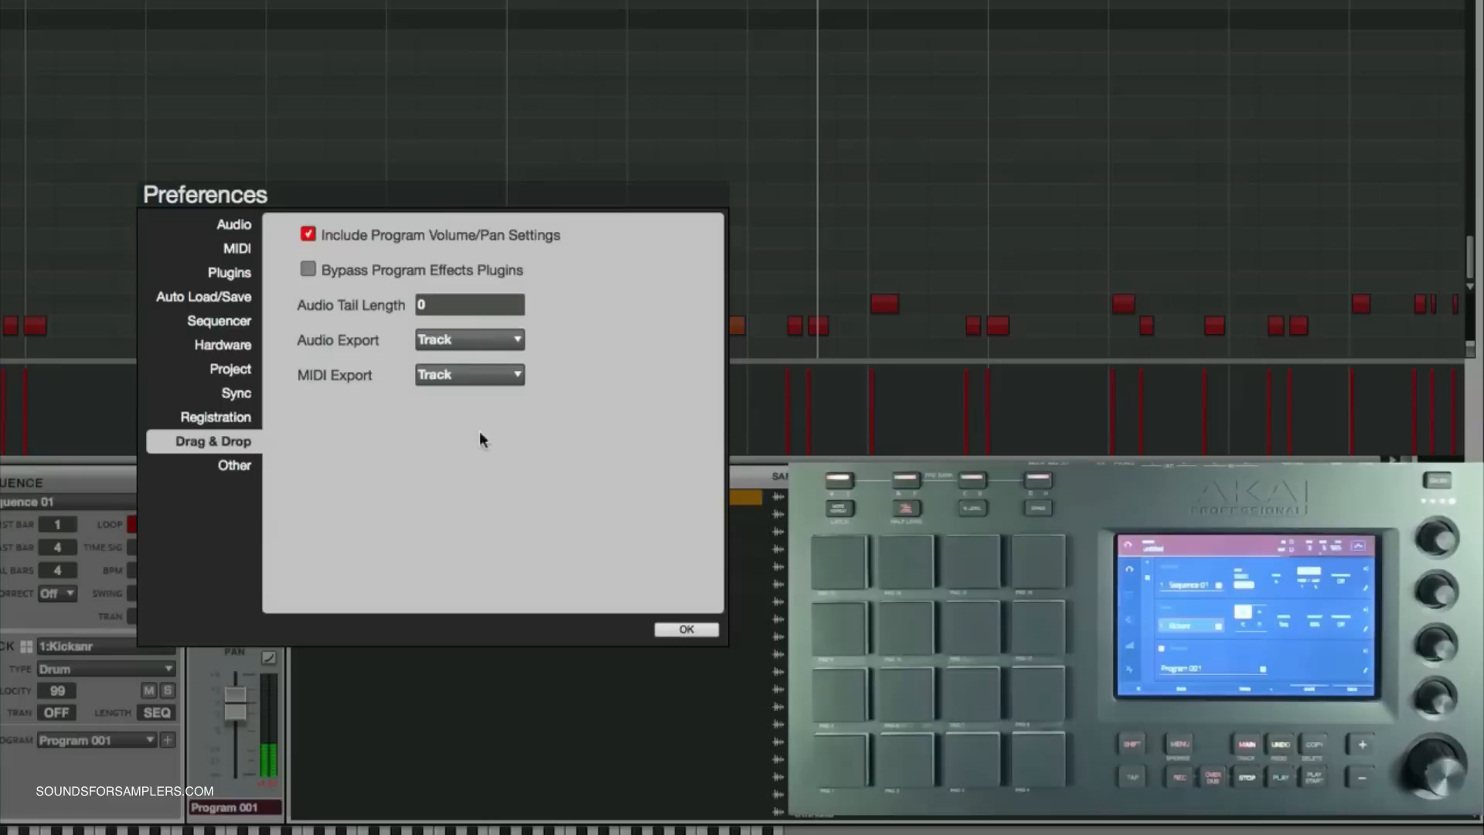
left_click(468, 339)
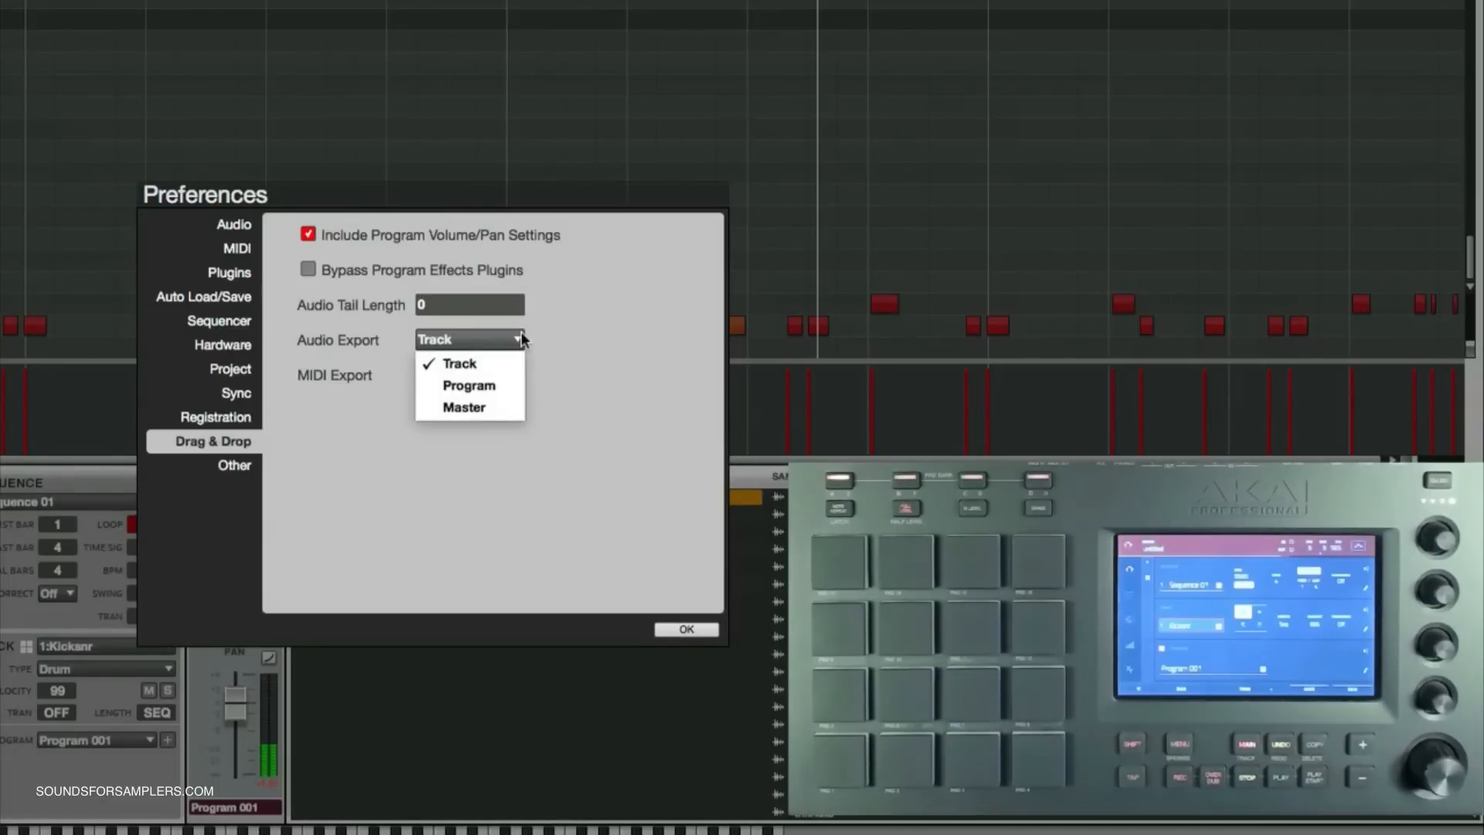
mouse_move(468, 385)
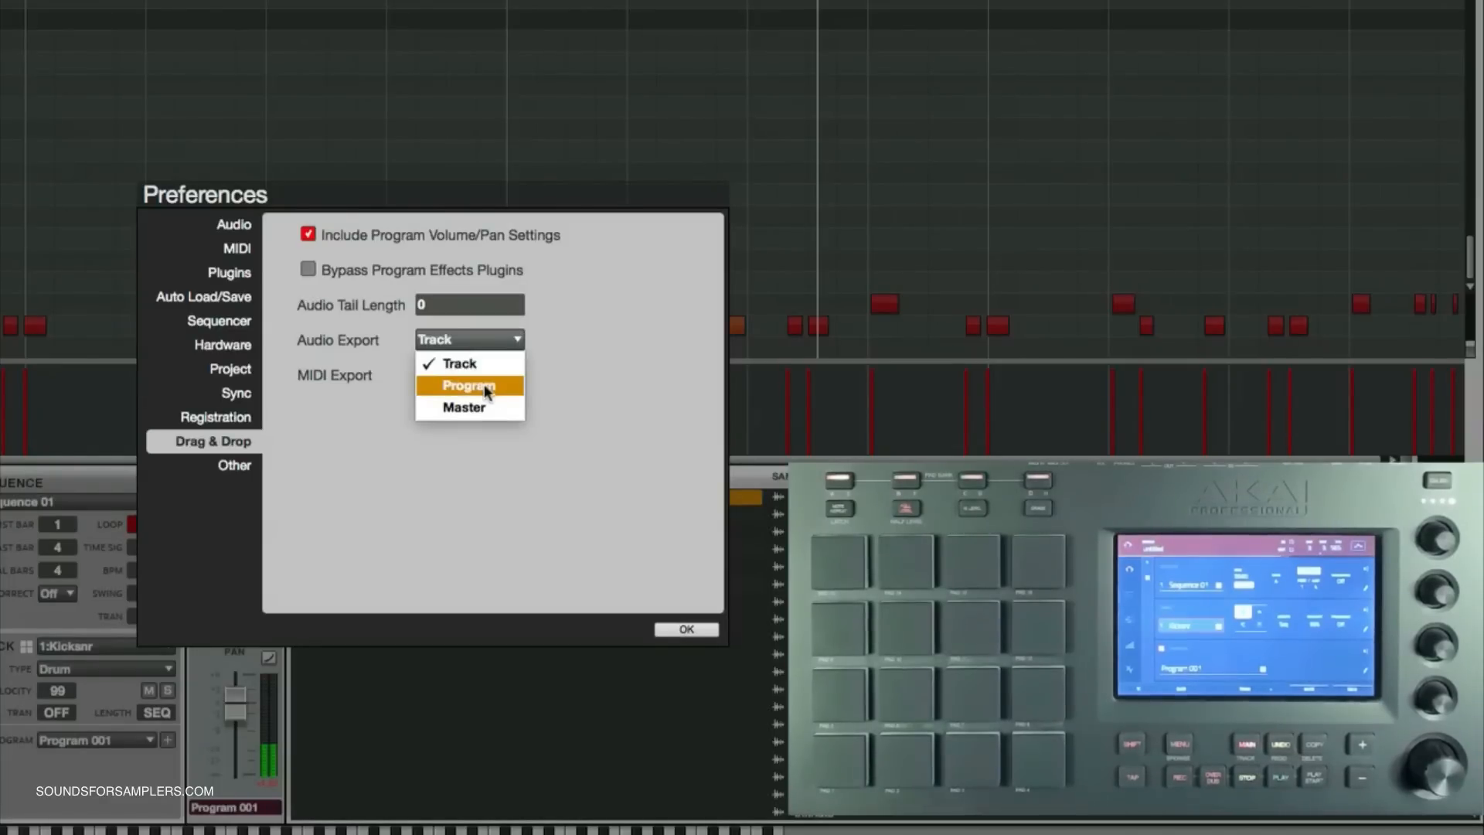
mouse_move(419, 457)
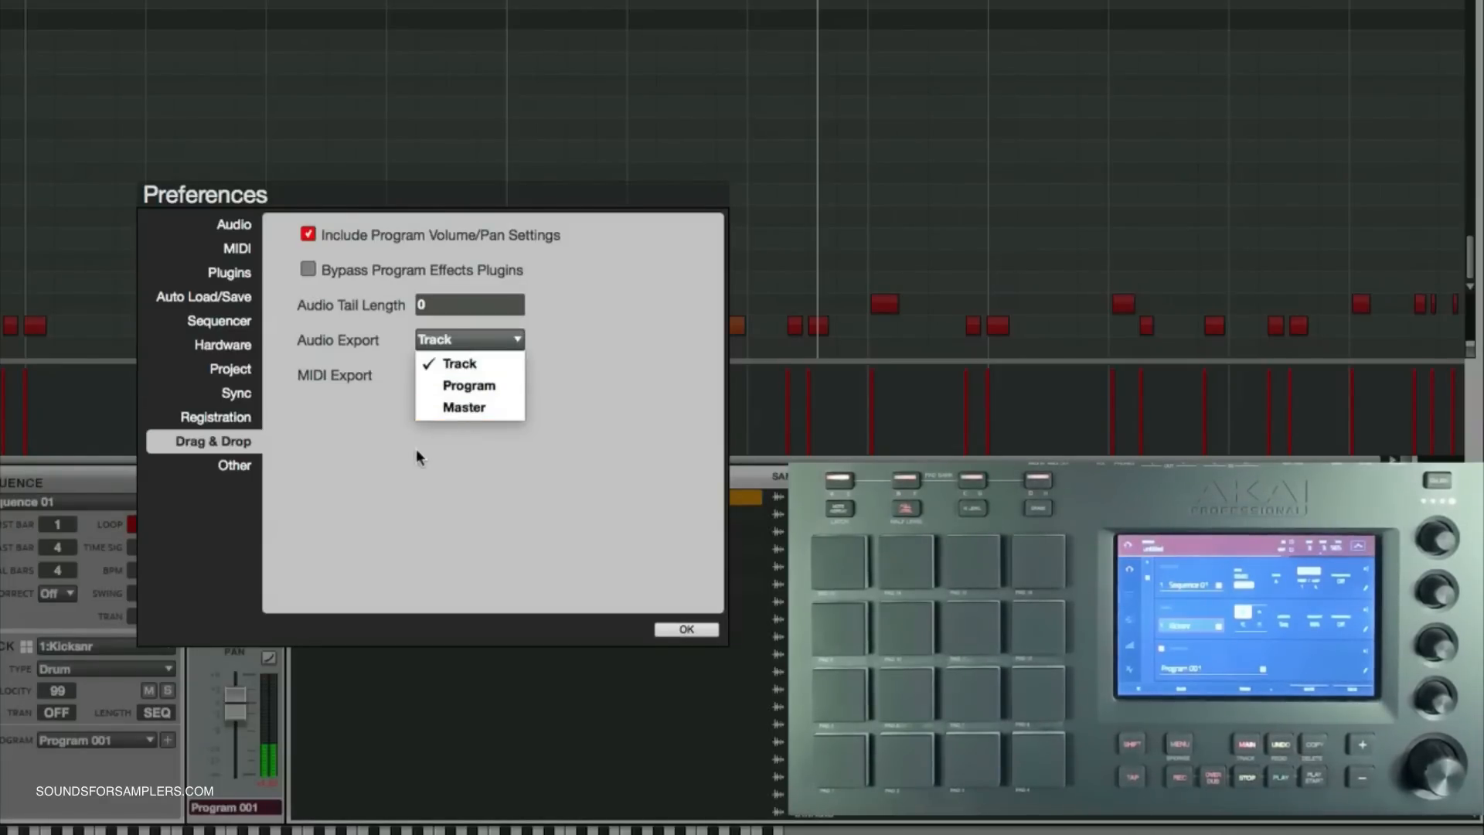
left_click(459, 363)
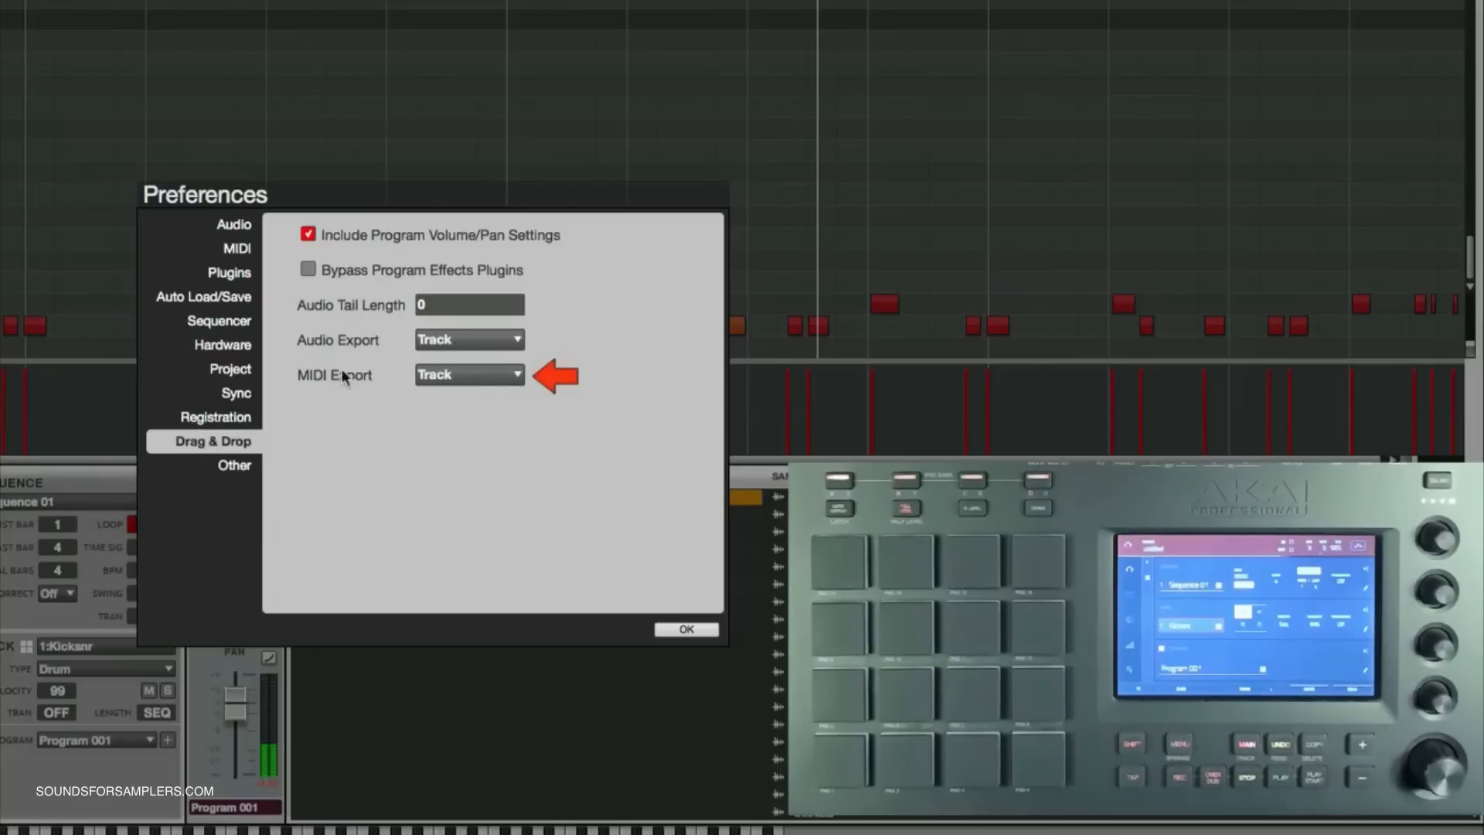
left_click(468, 374)
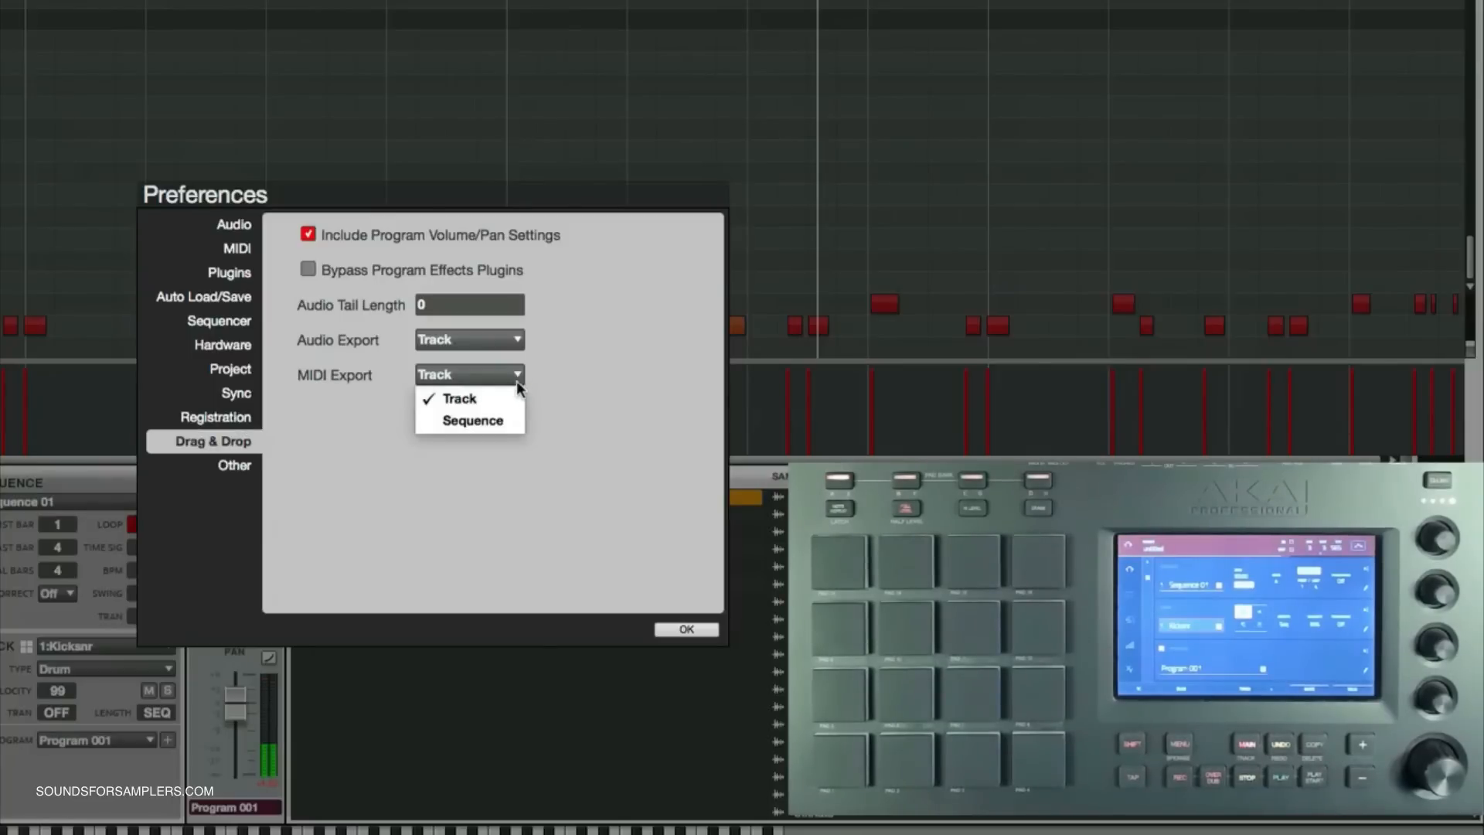
left_click(459, 399)
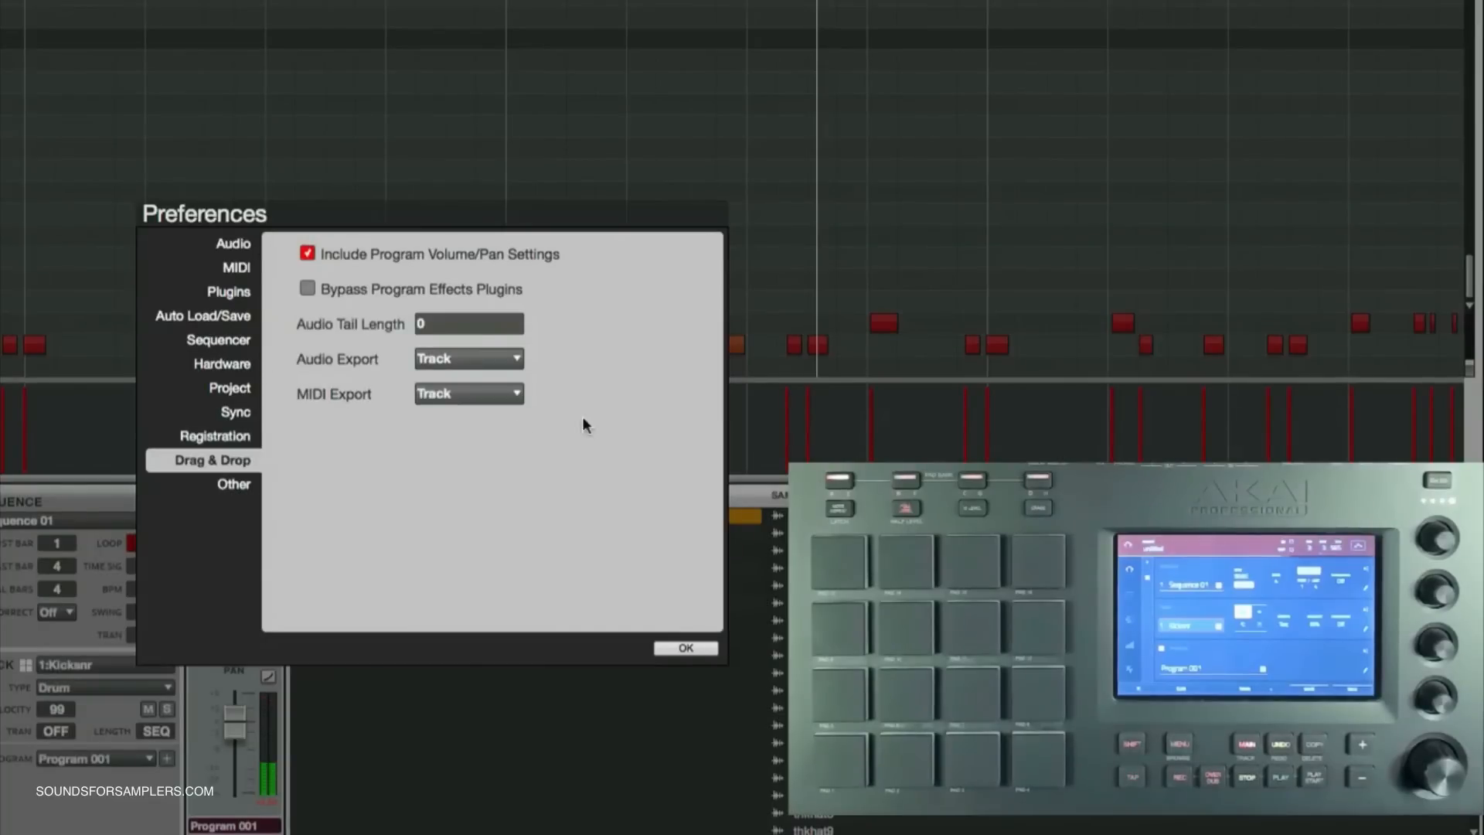
Step: Close the preferences and audition the bounced Hats sample in the Samples list
left_click(684, 647)
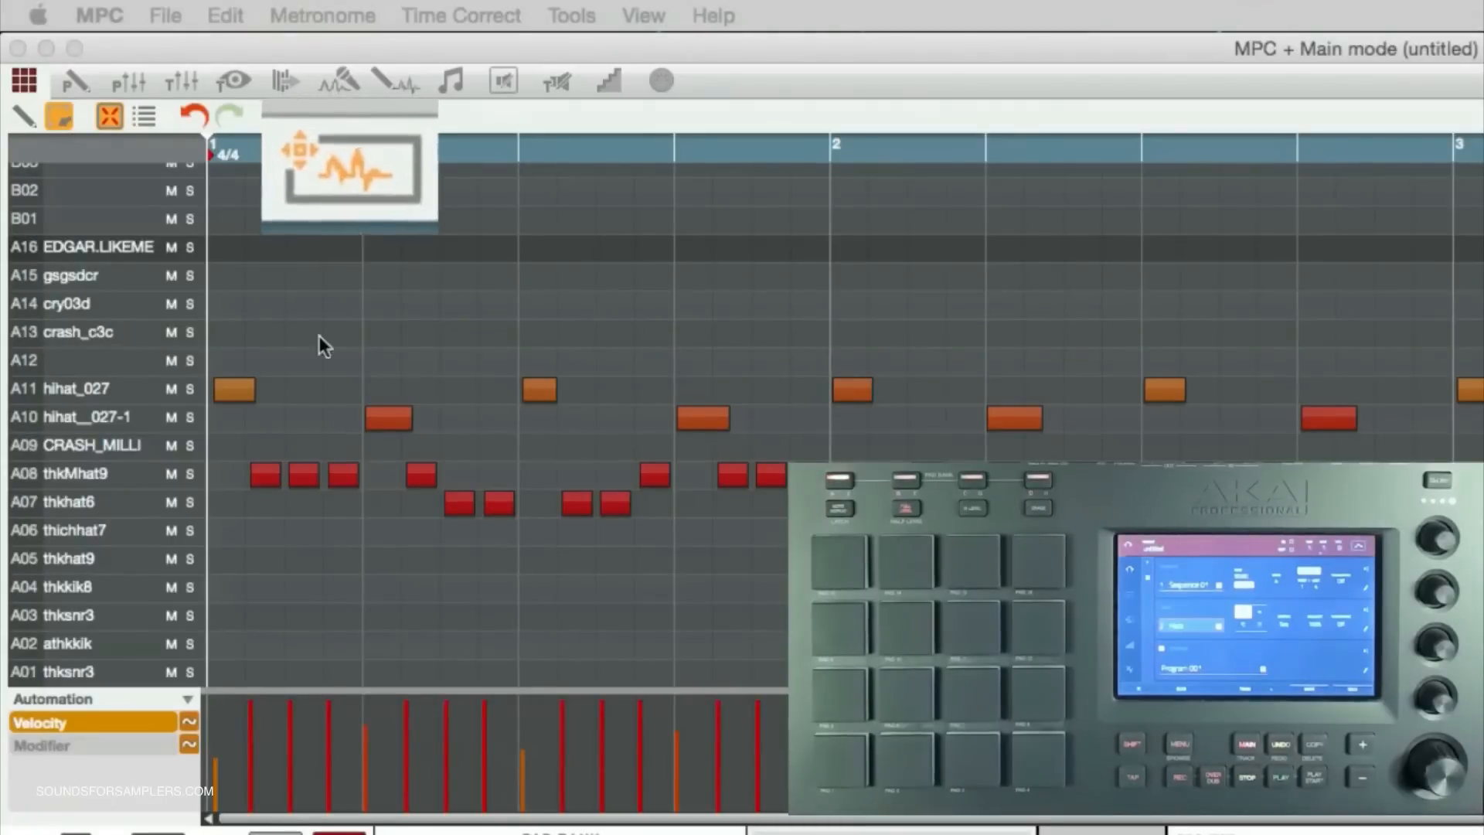
mouse_move(364, 194)
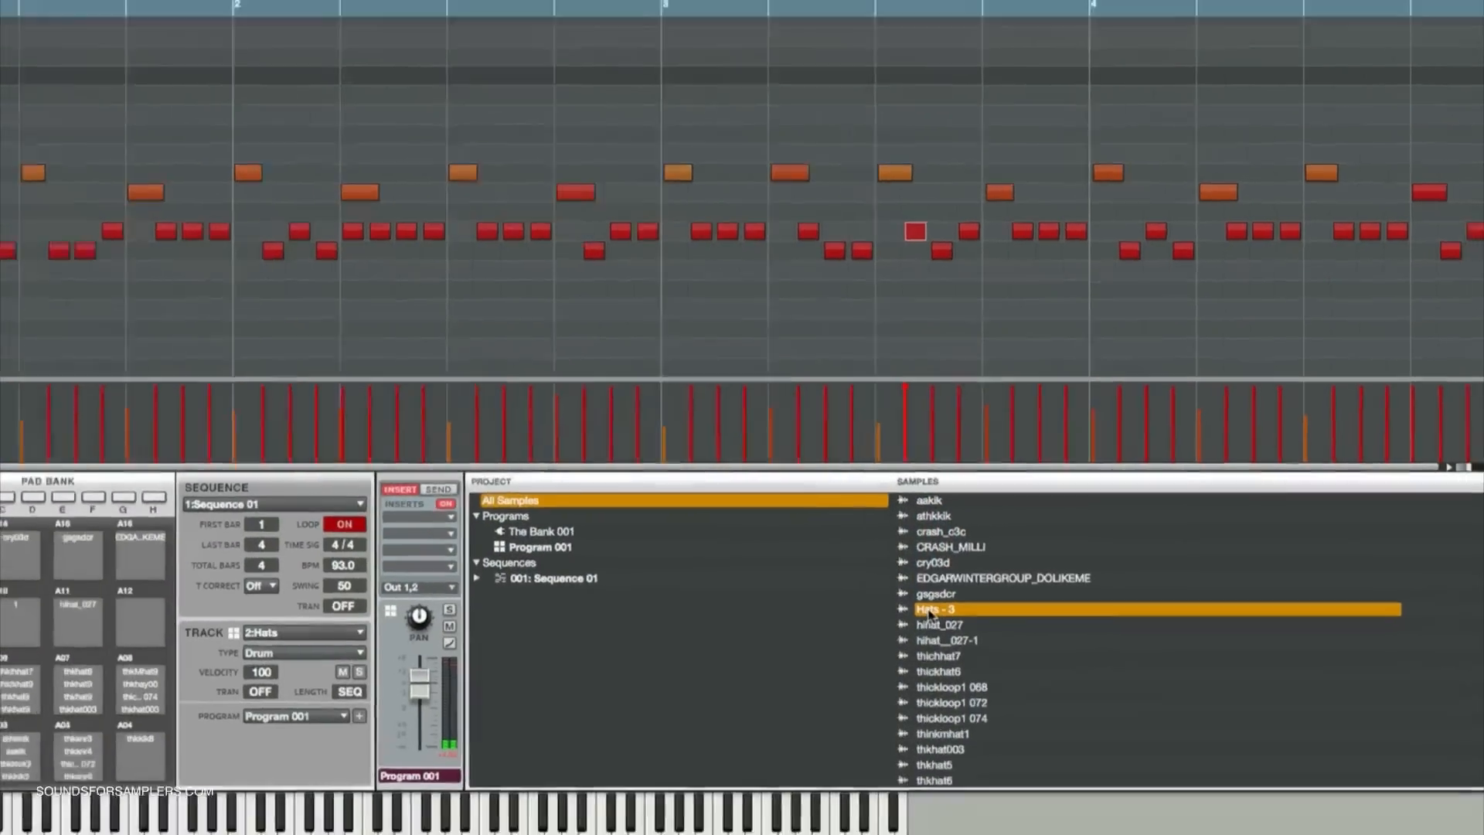
double_click(933, 608)
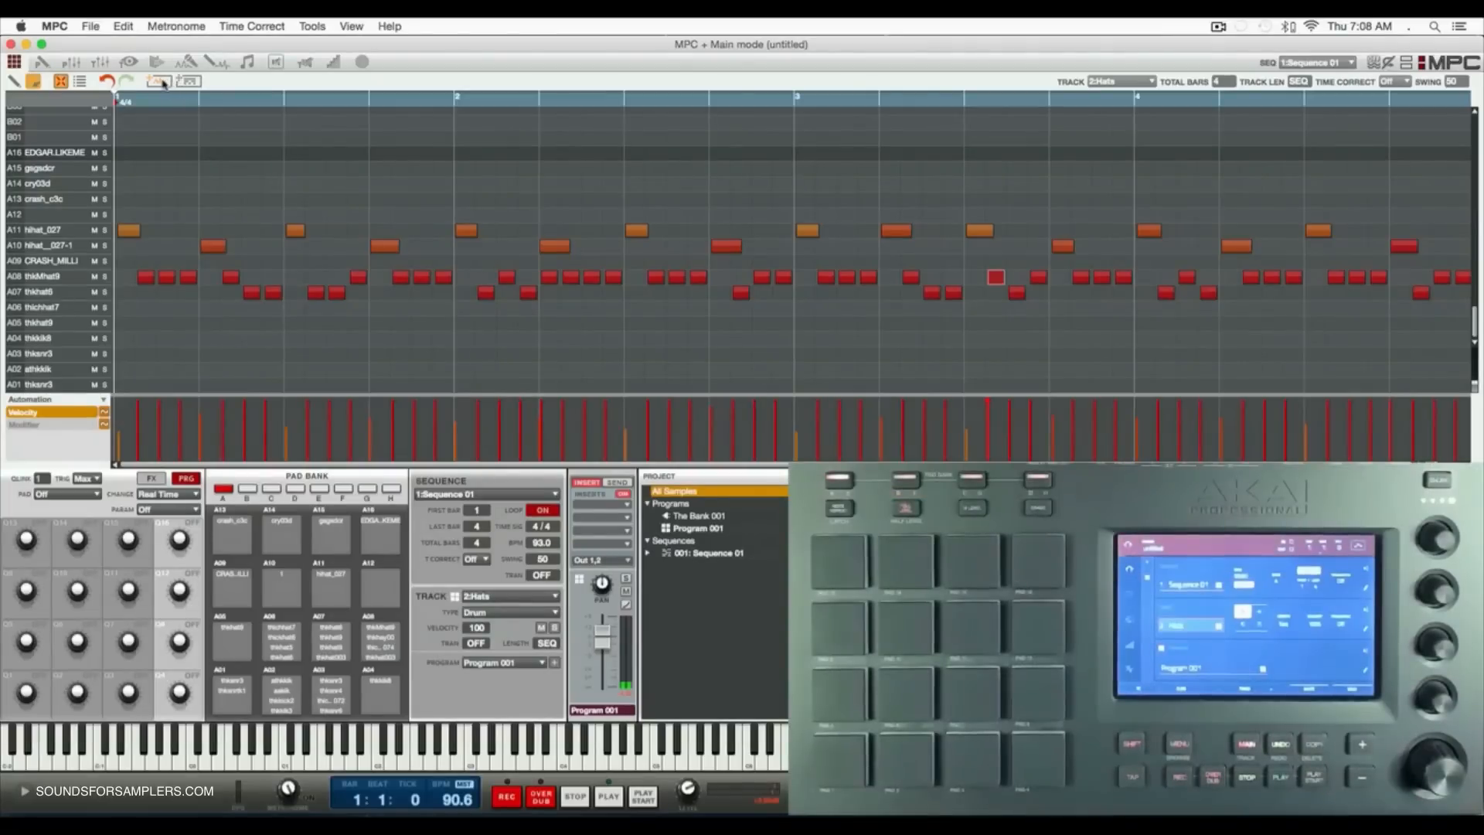
mouse_move(190, 81)
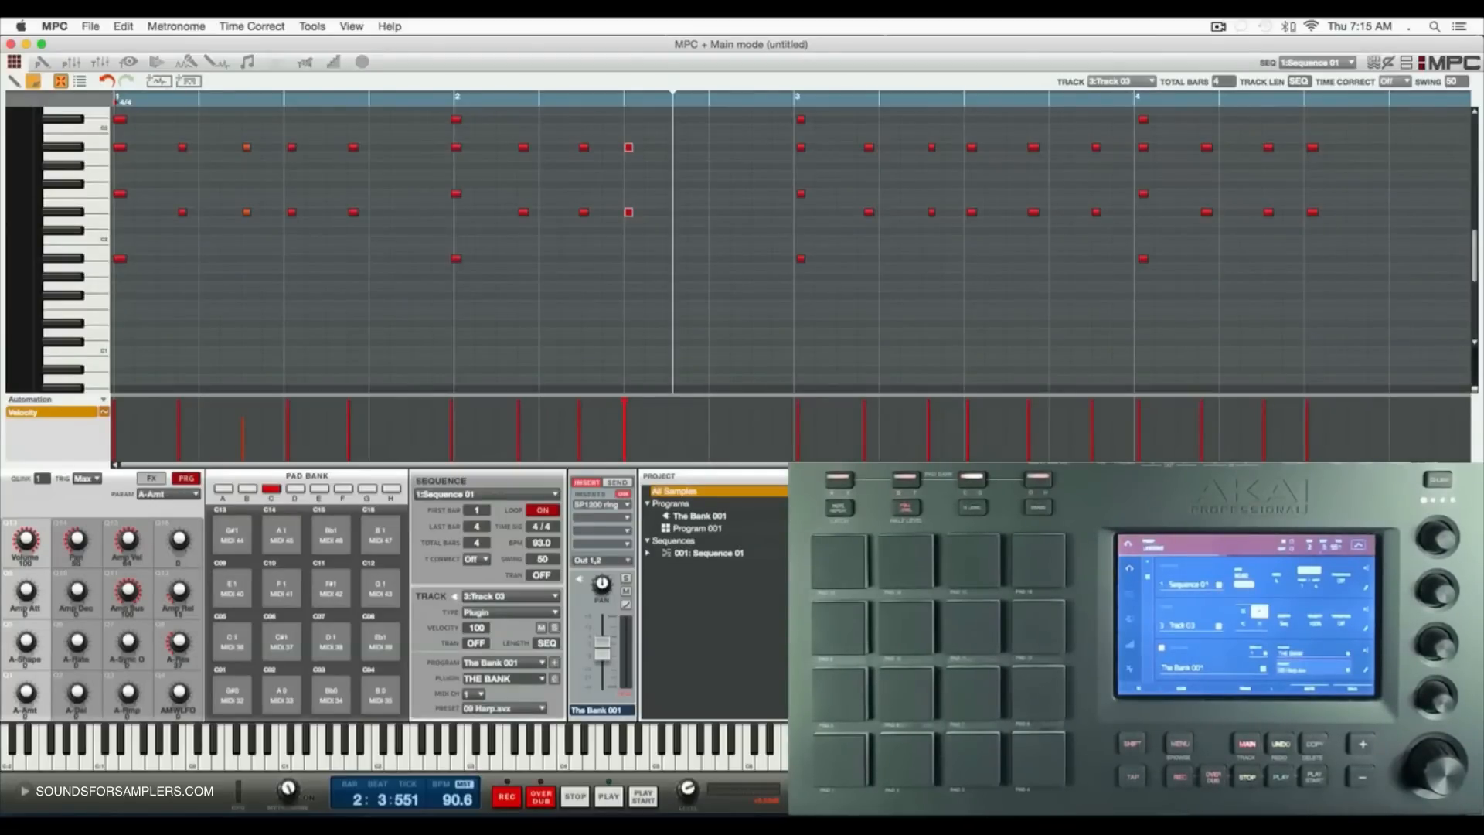
Step: Select the harp plugin track Track 03 and bounce it to audio
left_click(607, 795)
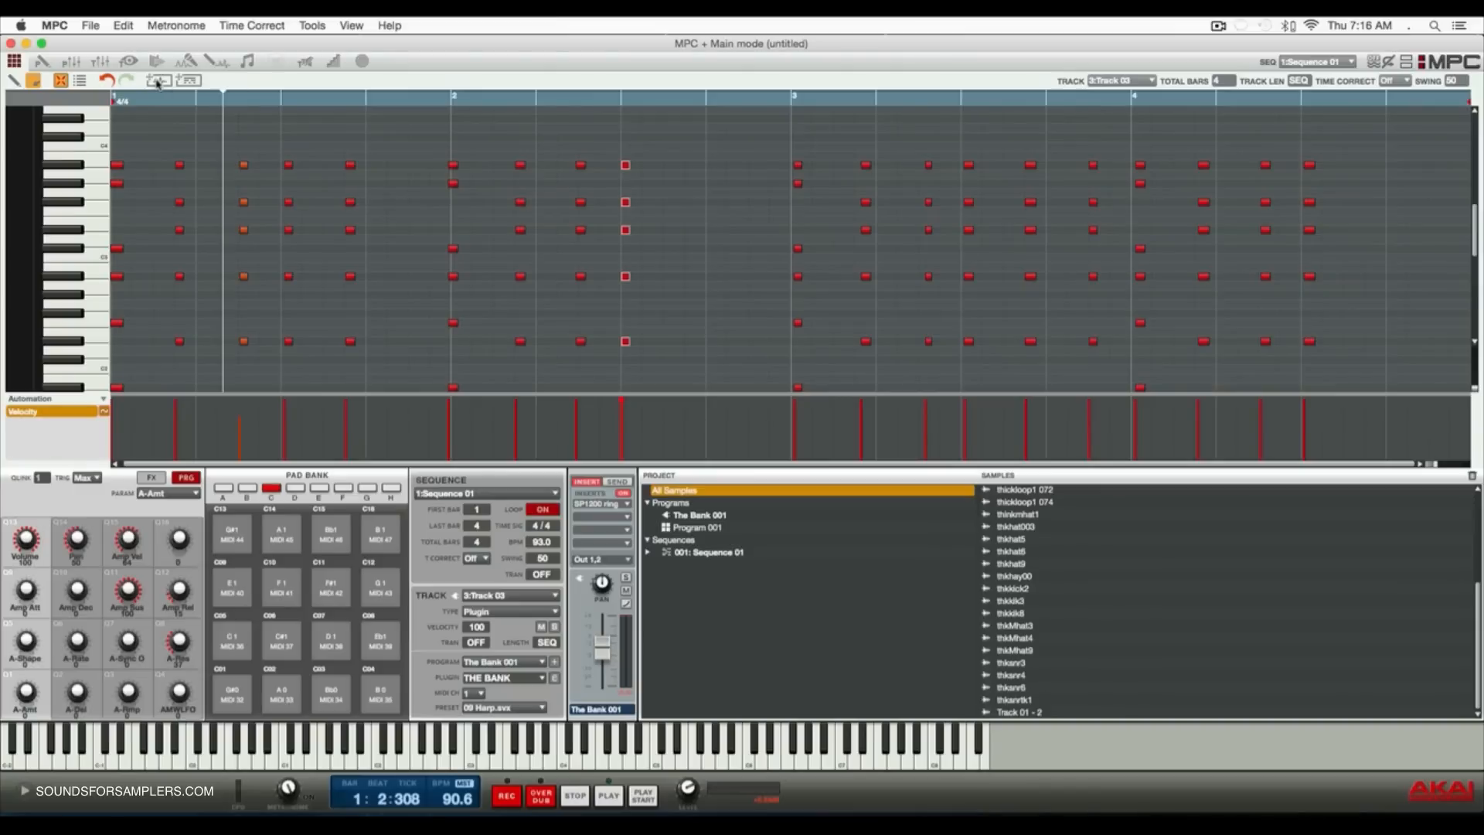
left_click(156, 81)
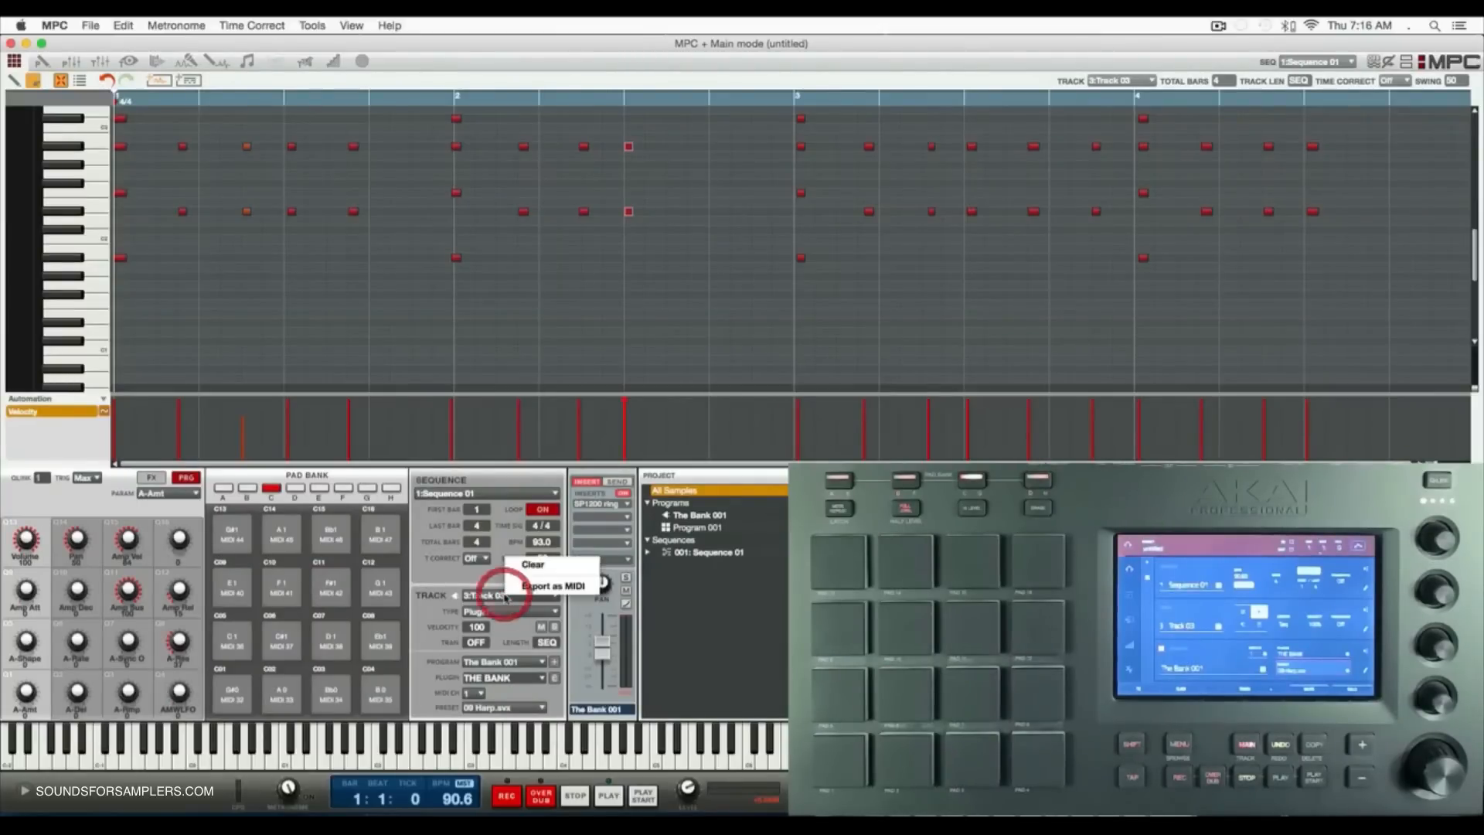
Step: Clear Track 03's harp notes and confirm the clear
left_click(531, 564)
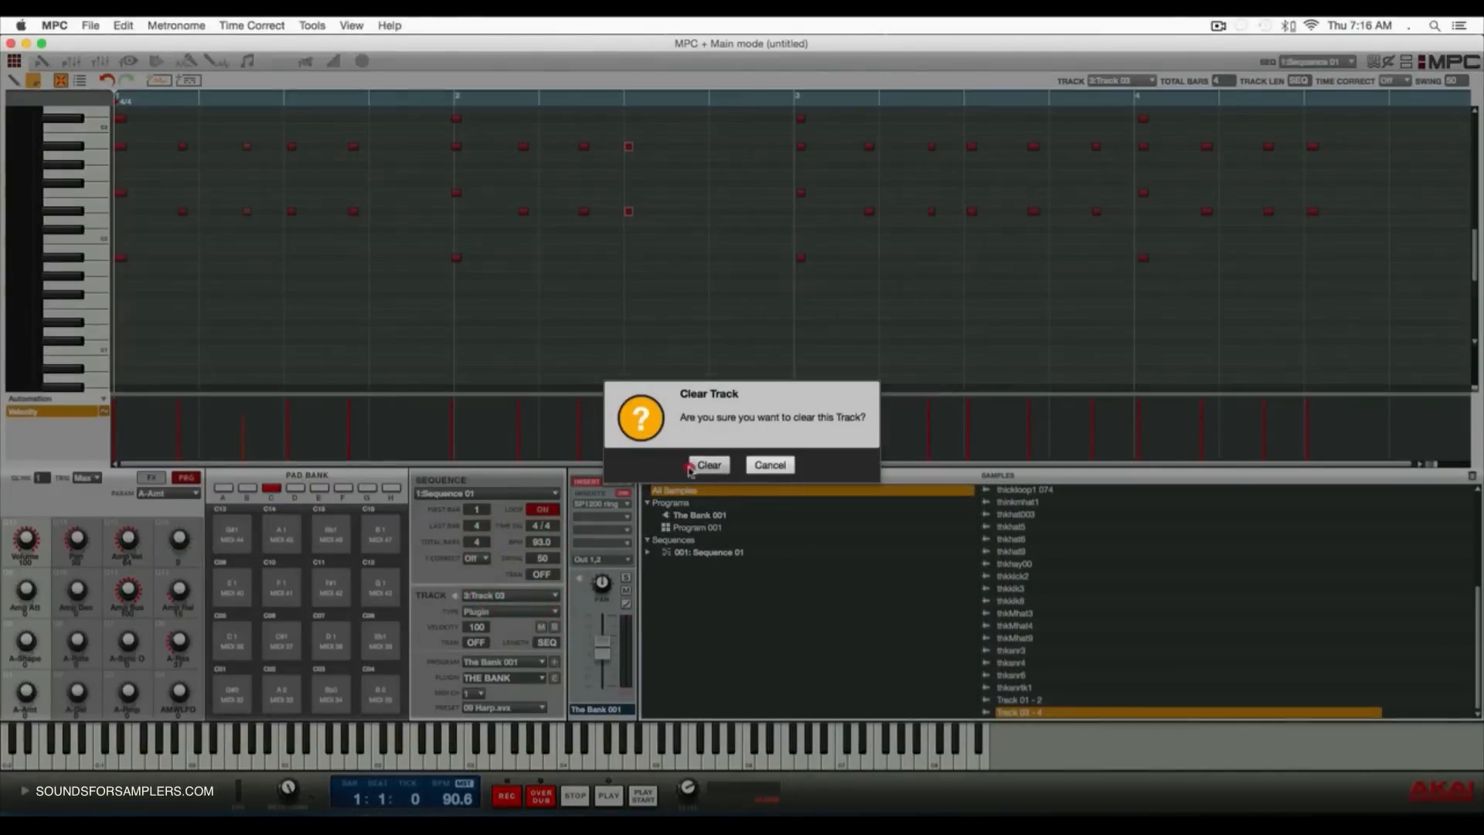
left_click(708, 464)
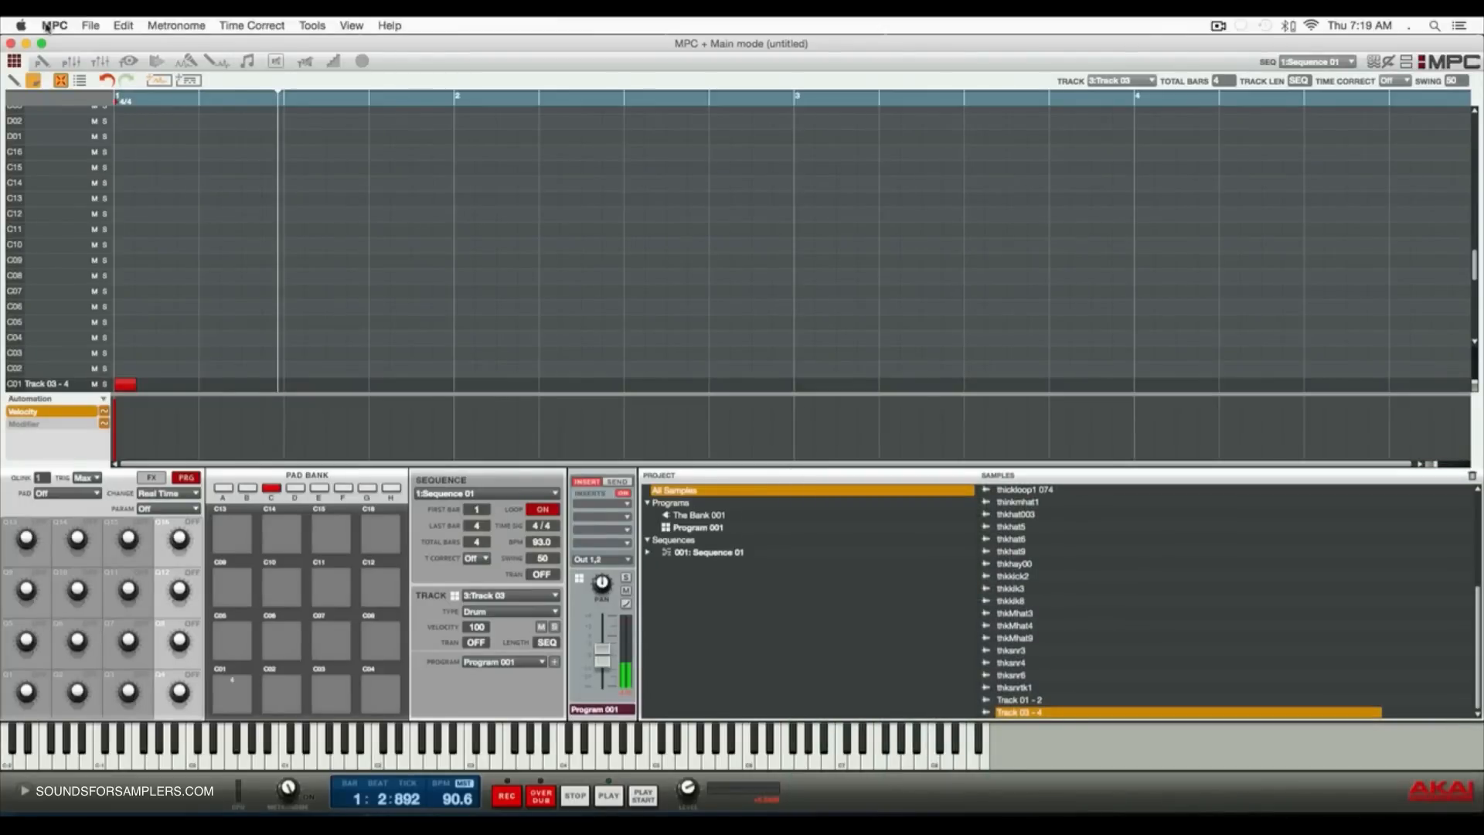
Step: Set Audio Export to Master in the Drag & Drop preferences
left_click(54, 25)
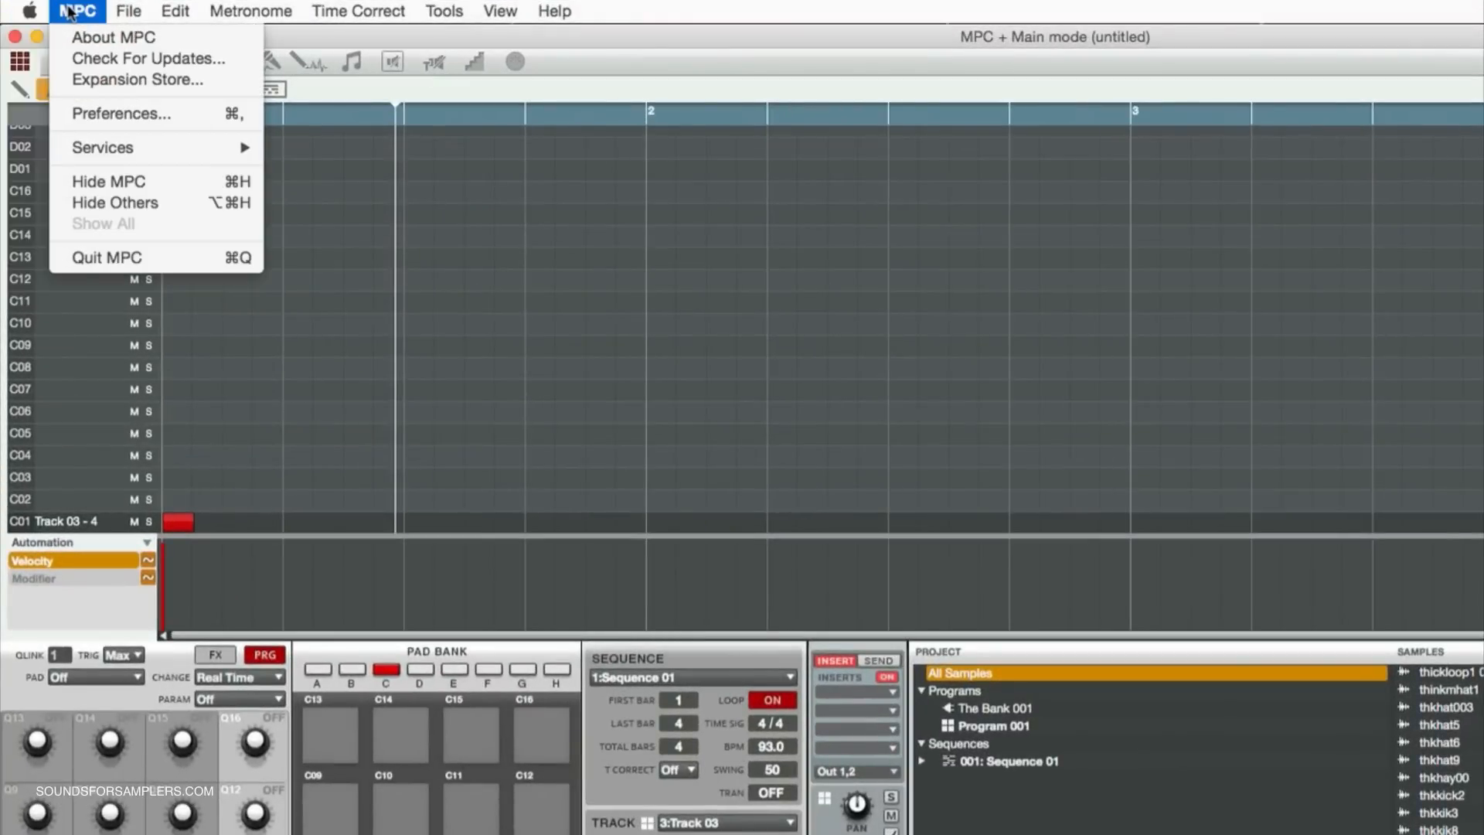
left_click(120, 113)
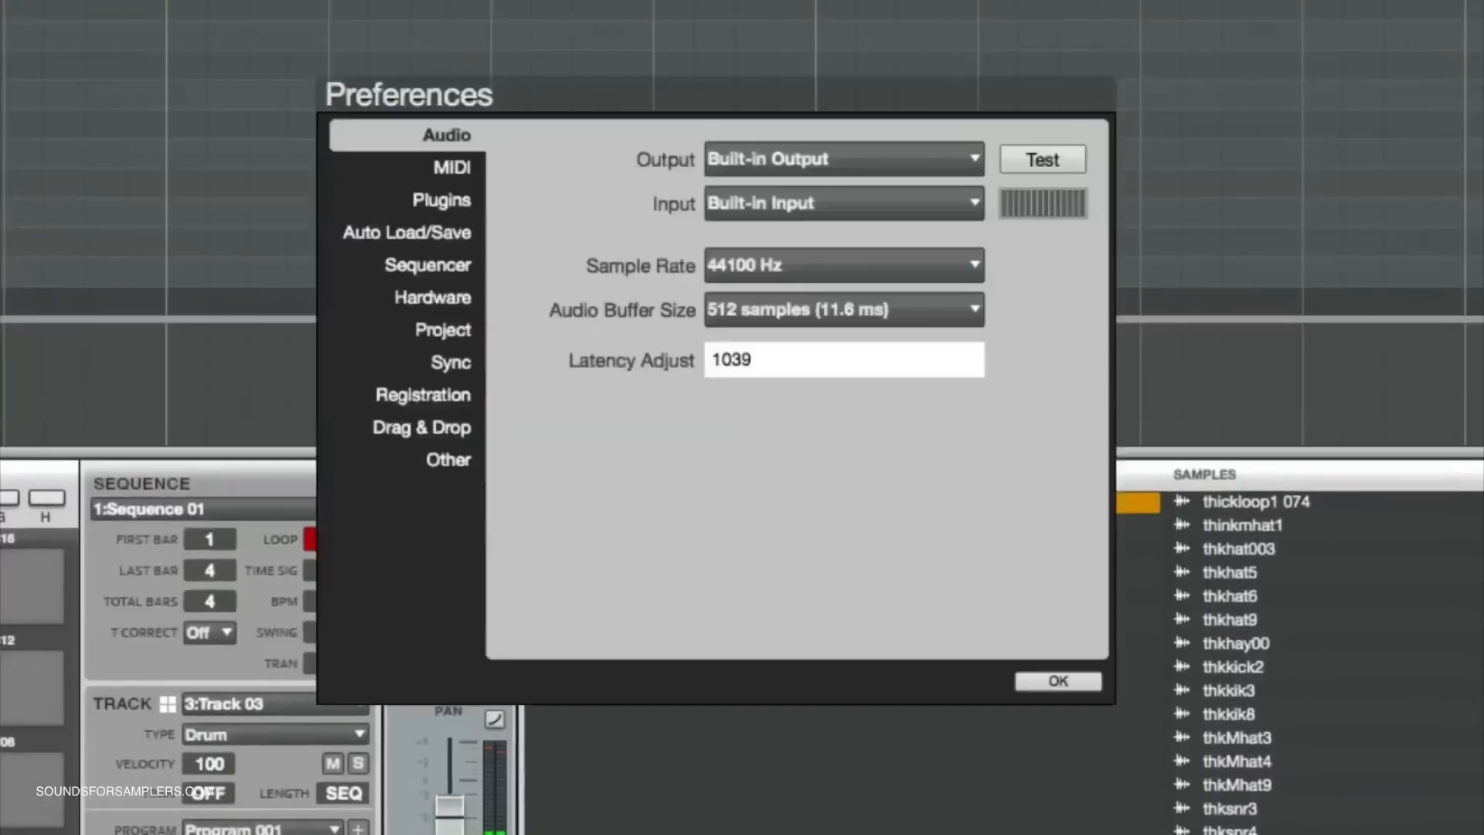
left_click(421, 427)
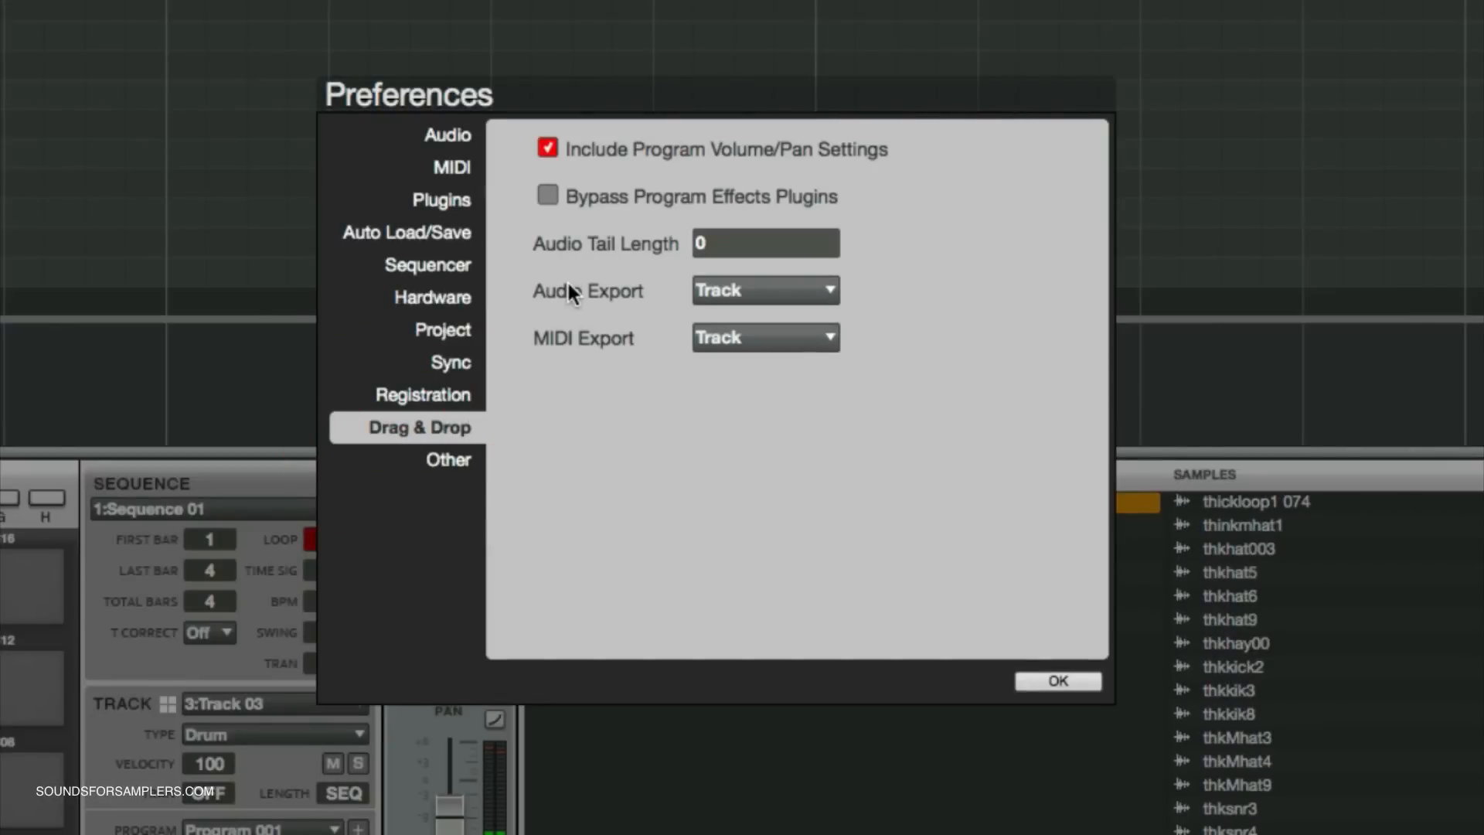
left_click(763, 289)
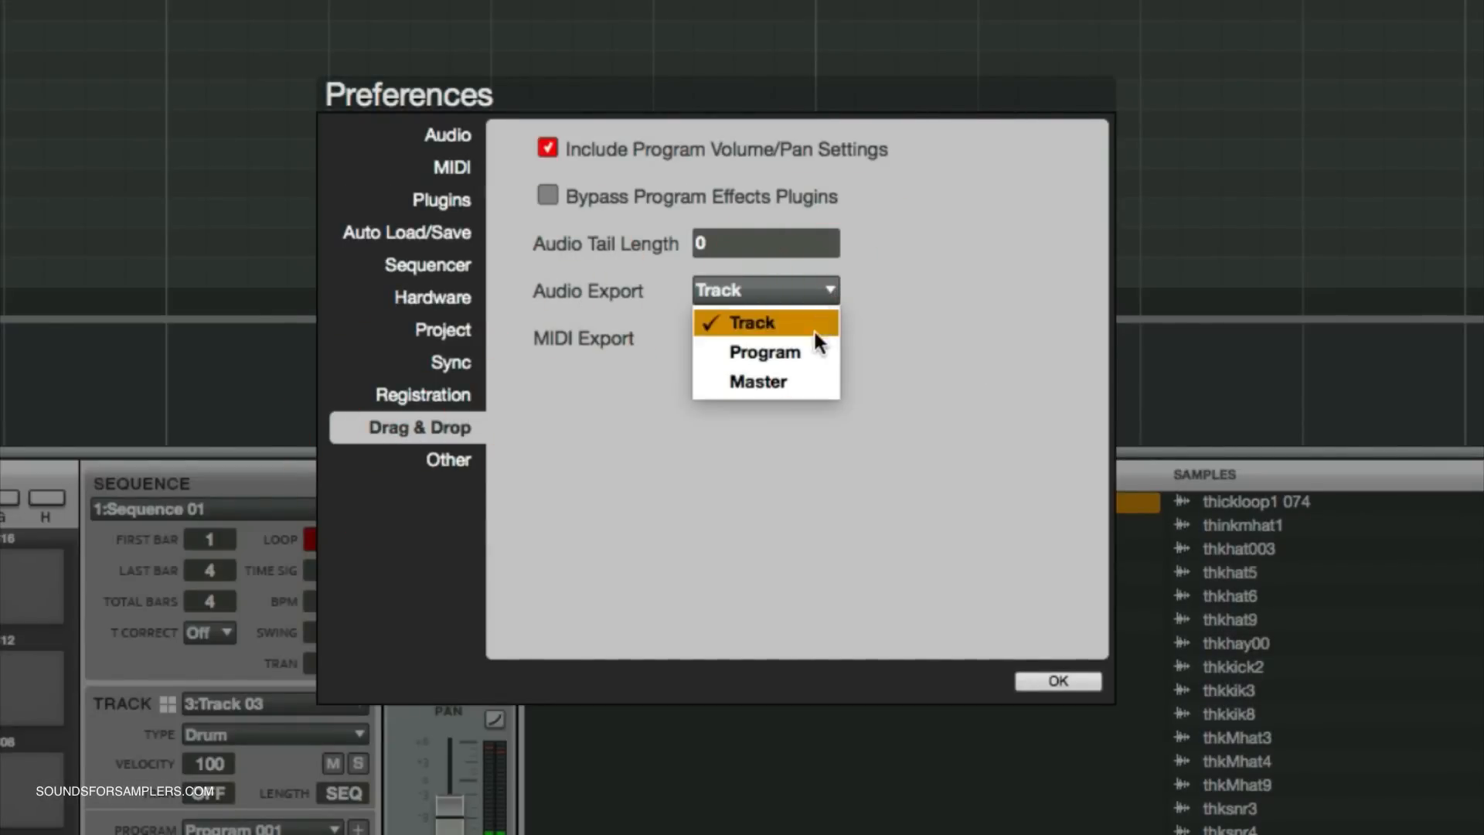
left_click(1057, 681)
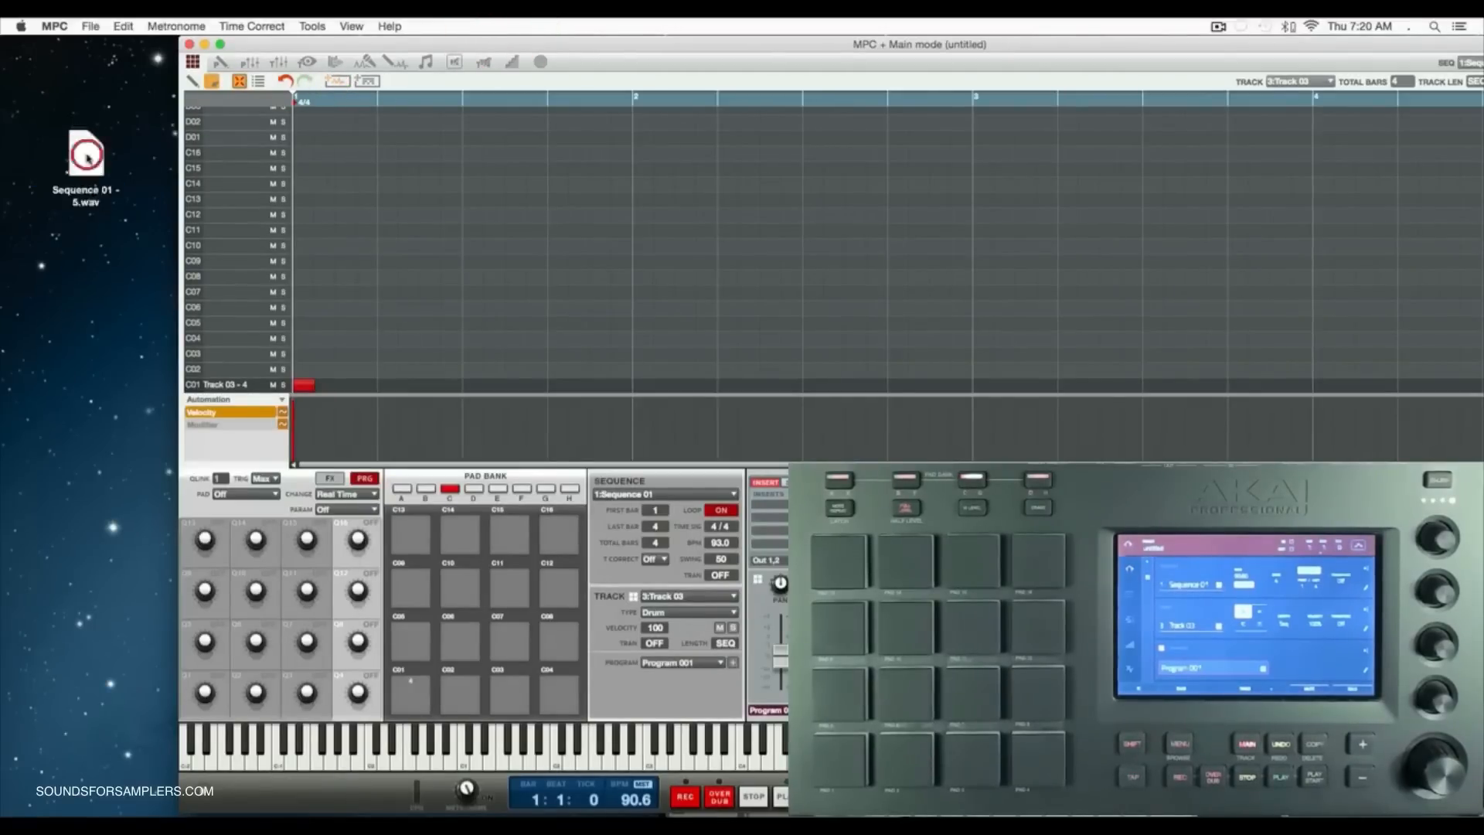
Step: Preview the exported Sequence 01 - 5.wav file on the desktop
left_click(85, 152)
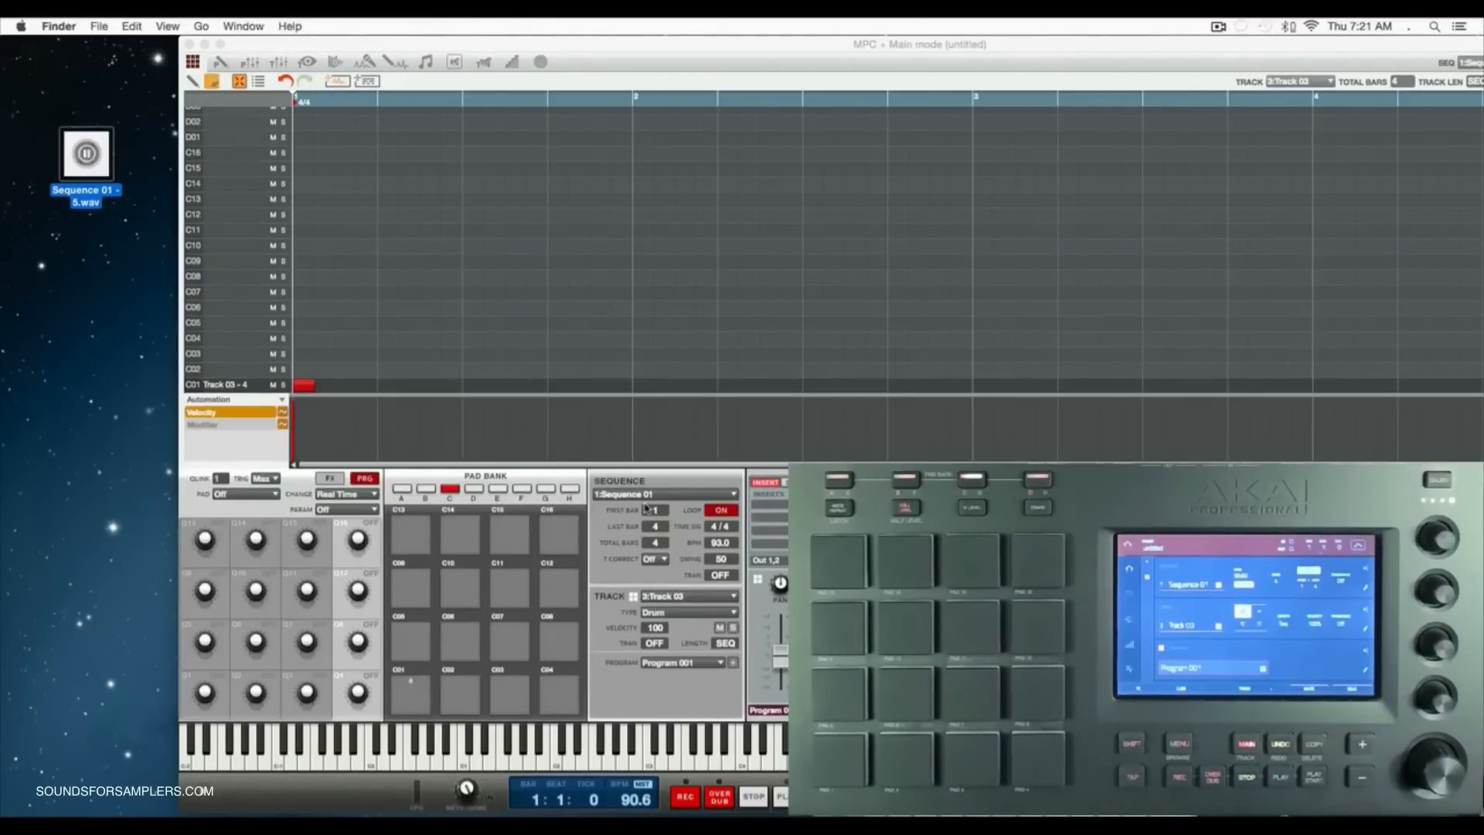
mouse_move(1335, 369)
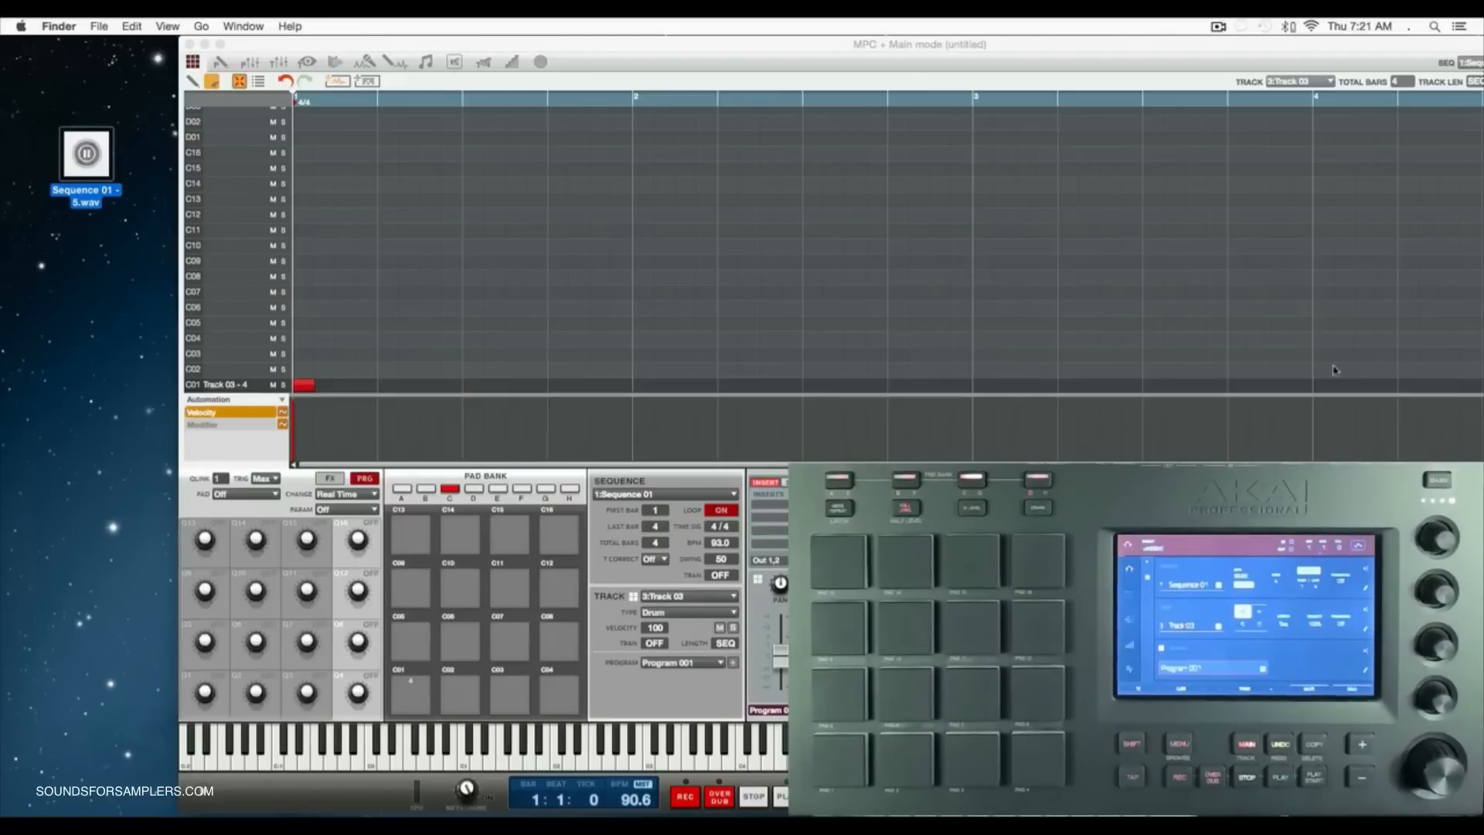